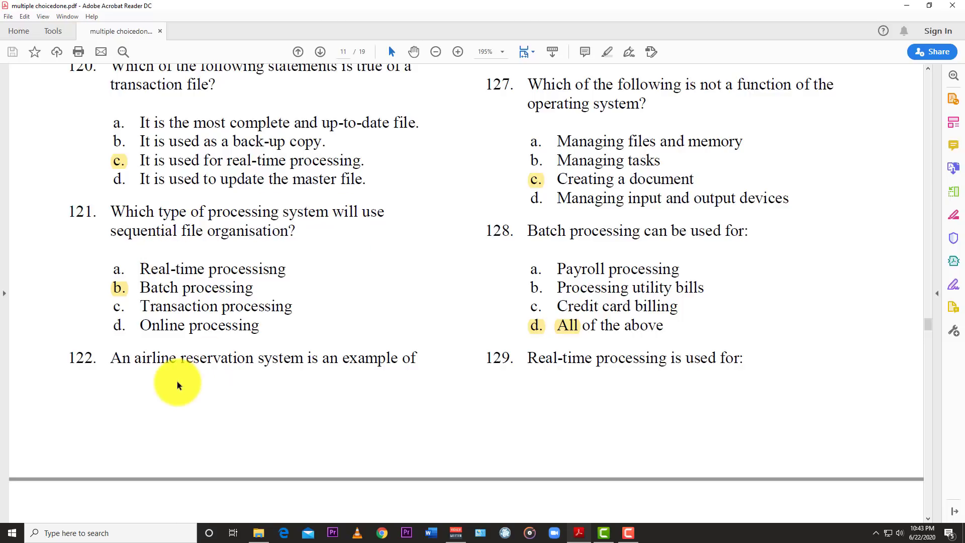
pyautogui.moveTo(269, 354)
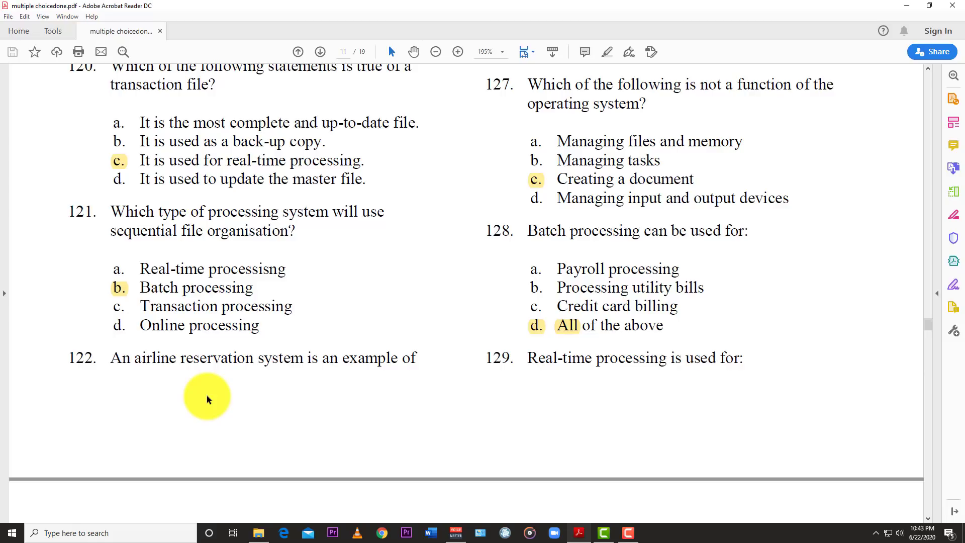
pyautogui.moveTo(394, 390)
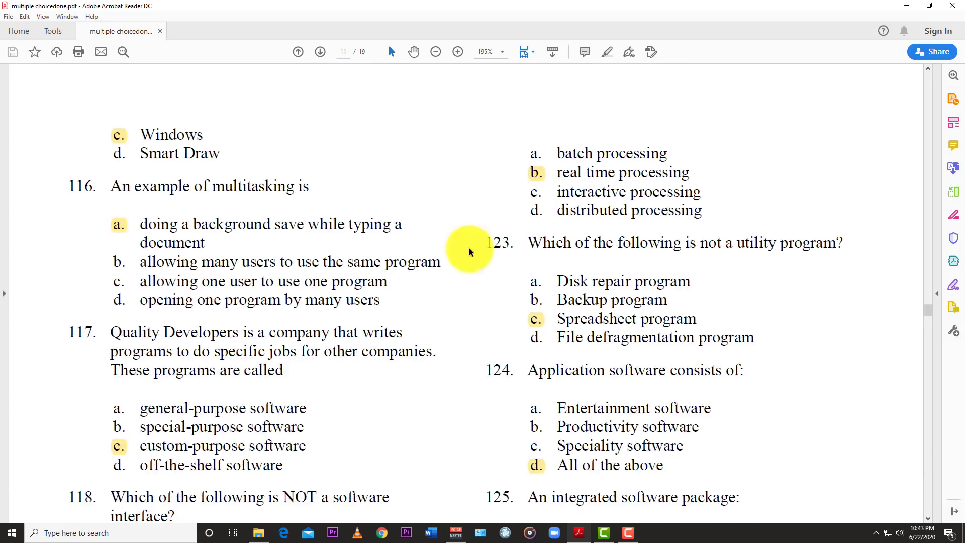
pyautogui.moveTo(688, 173)
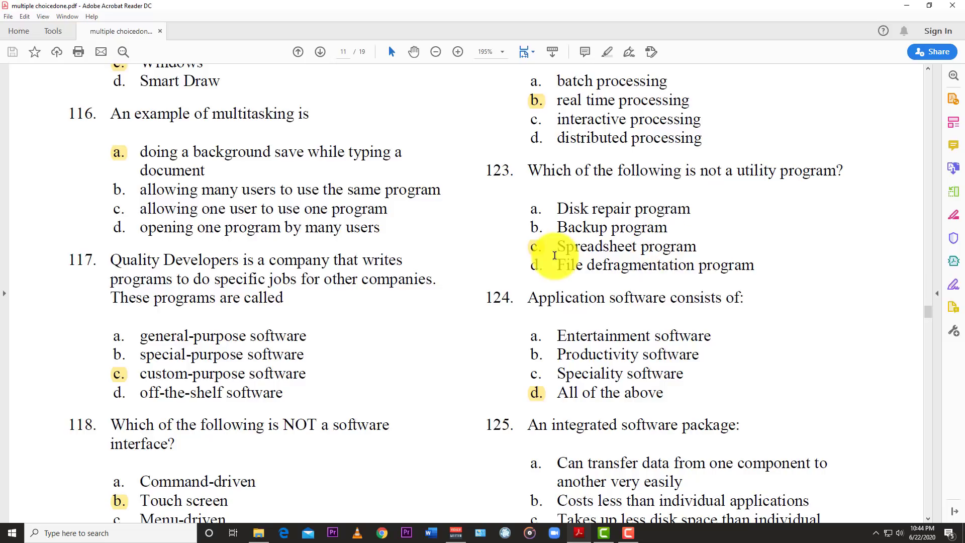
pyautogui.scroll(-3)
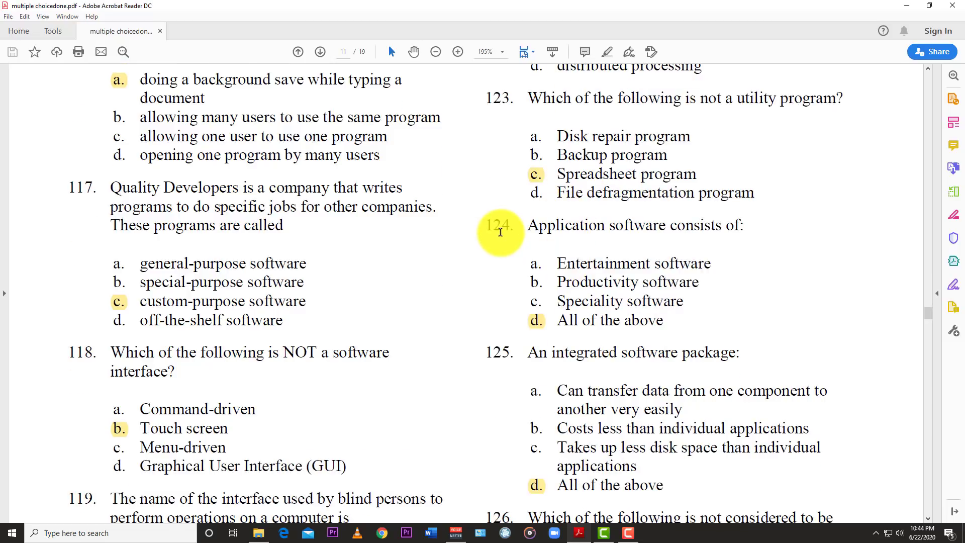
pyautogui.moveTo(864, 238)
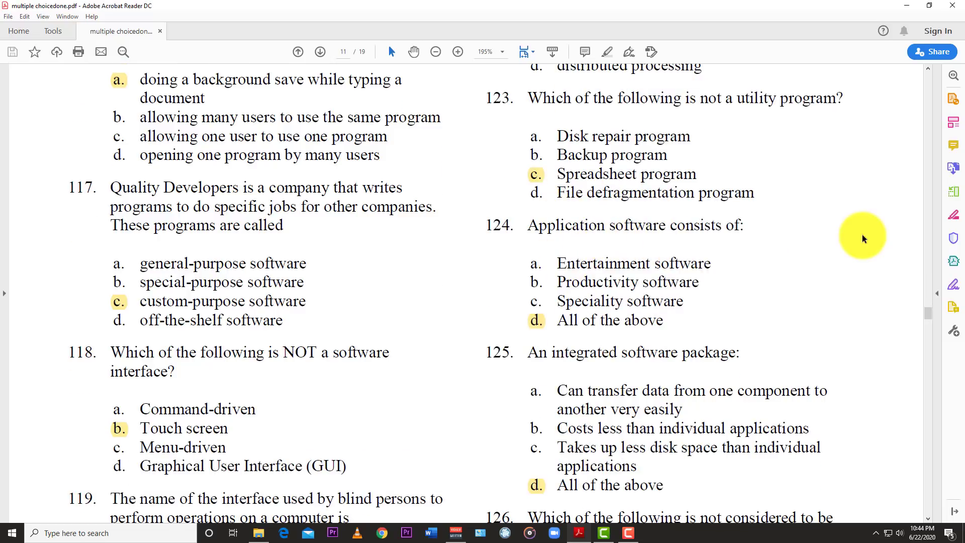
pyautogui.moveTo(613, 331)
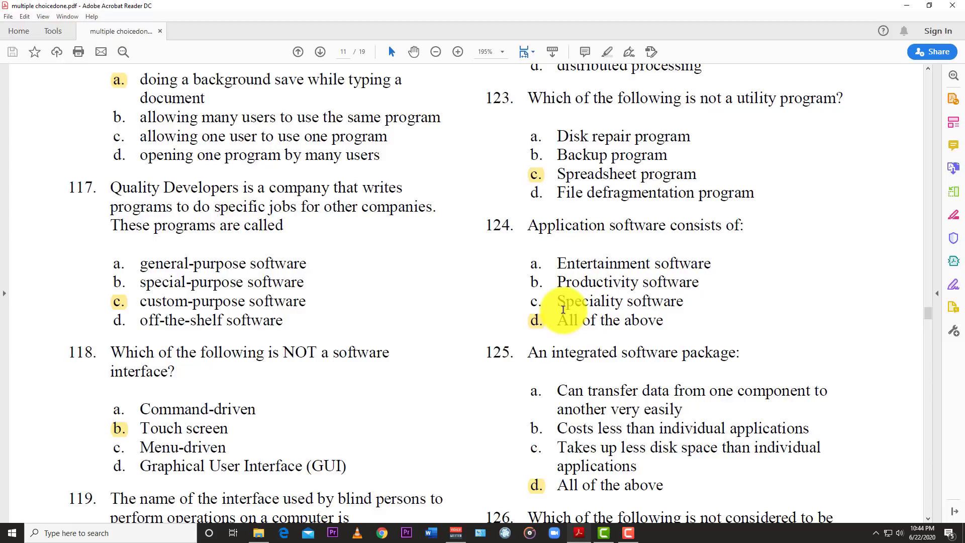
pyautogui.scroll(-3)
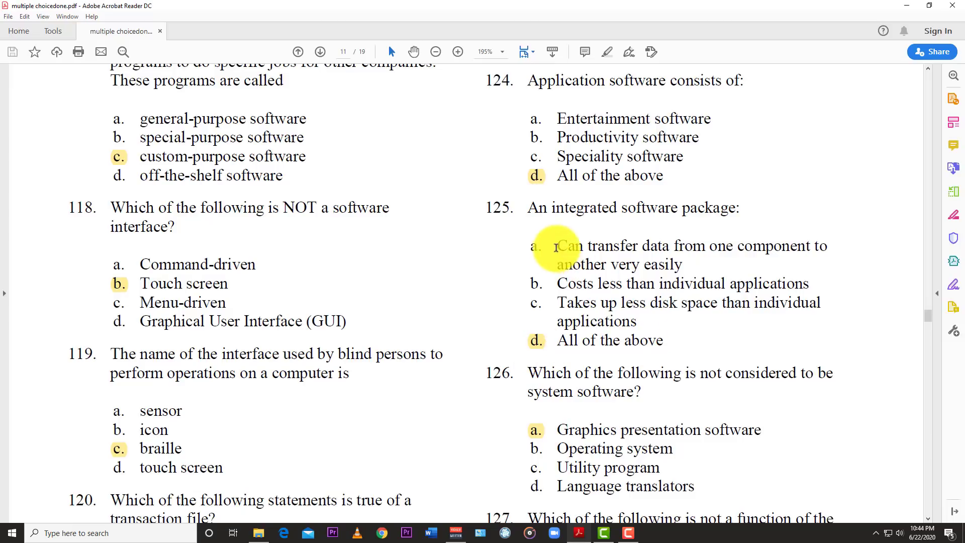
pyautogui.moveTo(525, 272)
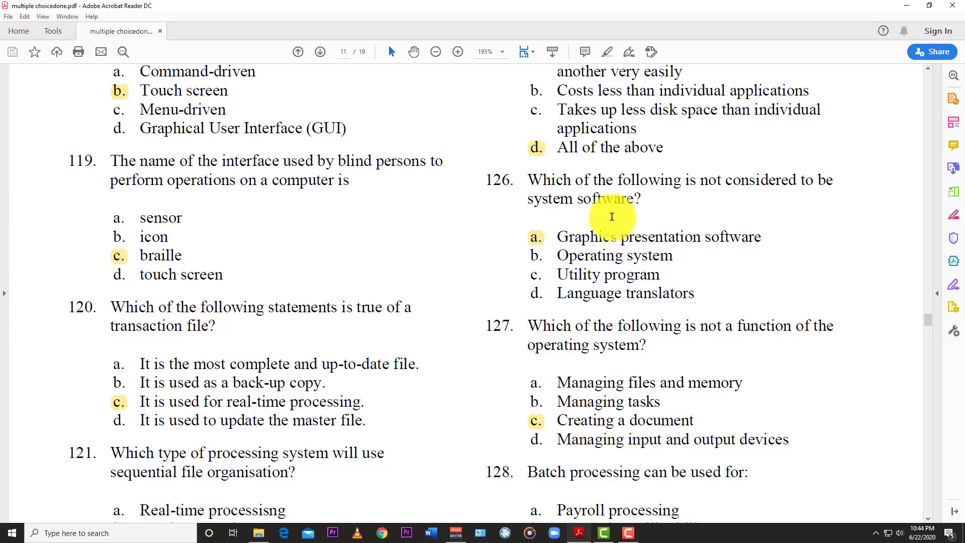
pyautogui.moveTo(593, 245)
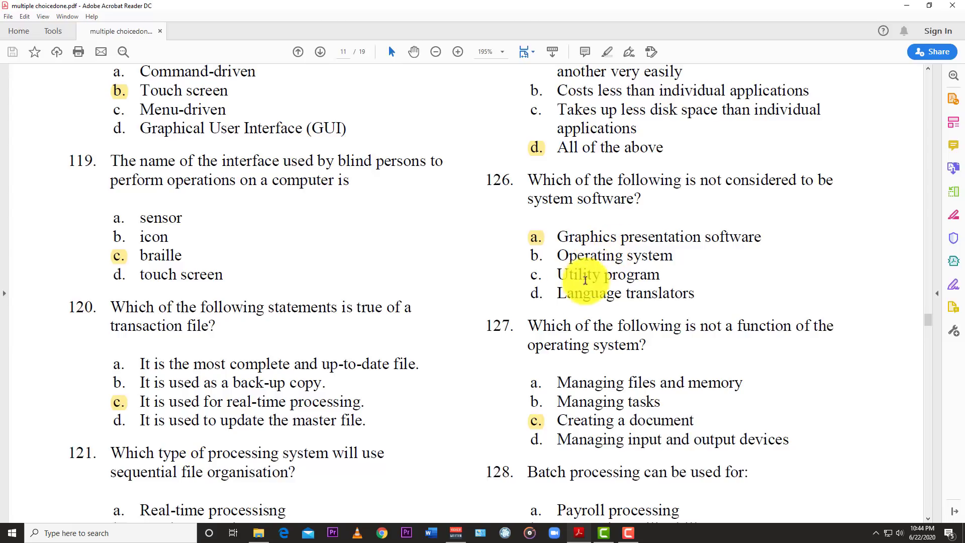
pyautogui.scroll(-3)
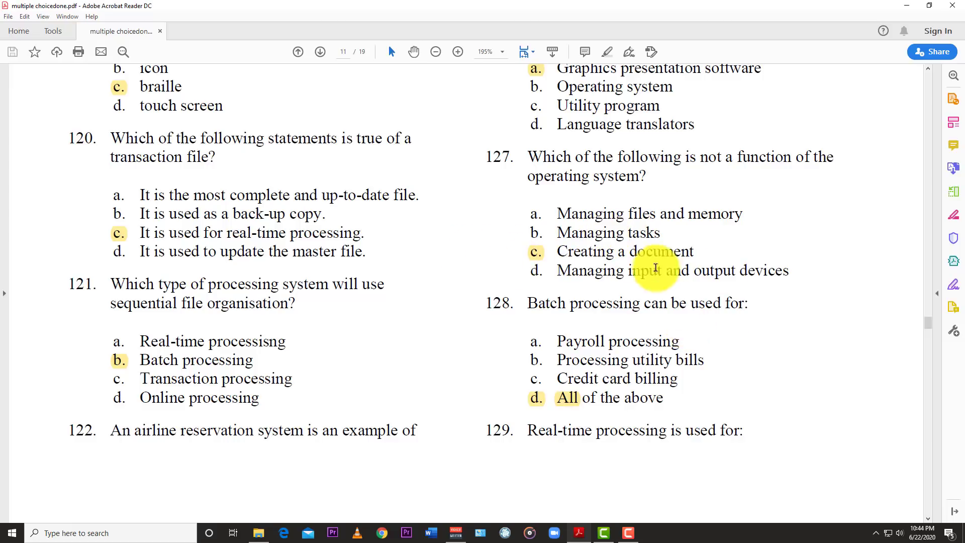
pyautogui.moveTo(620, 225)
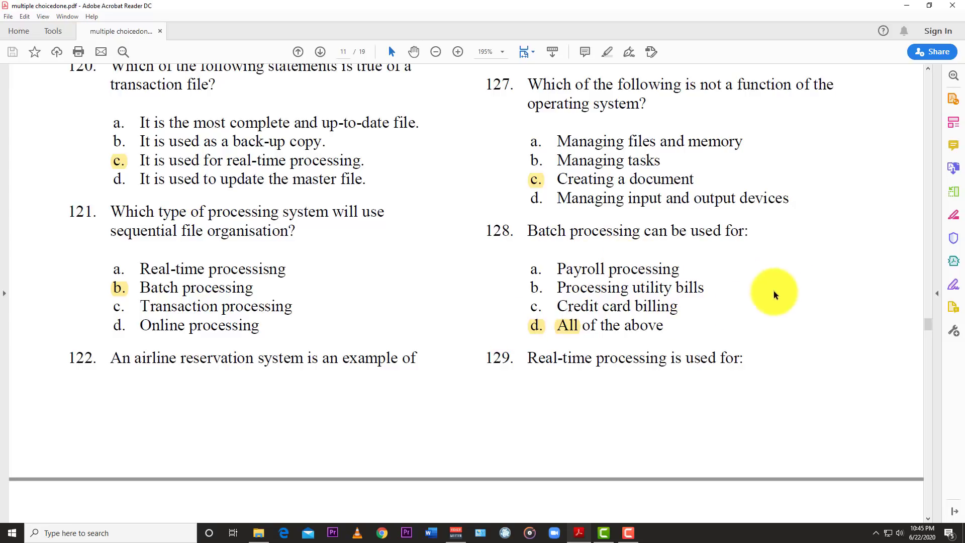
pyautogui.moveTo(604, 293)
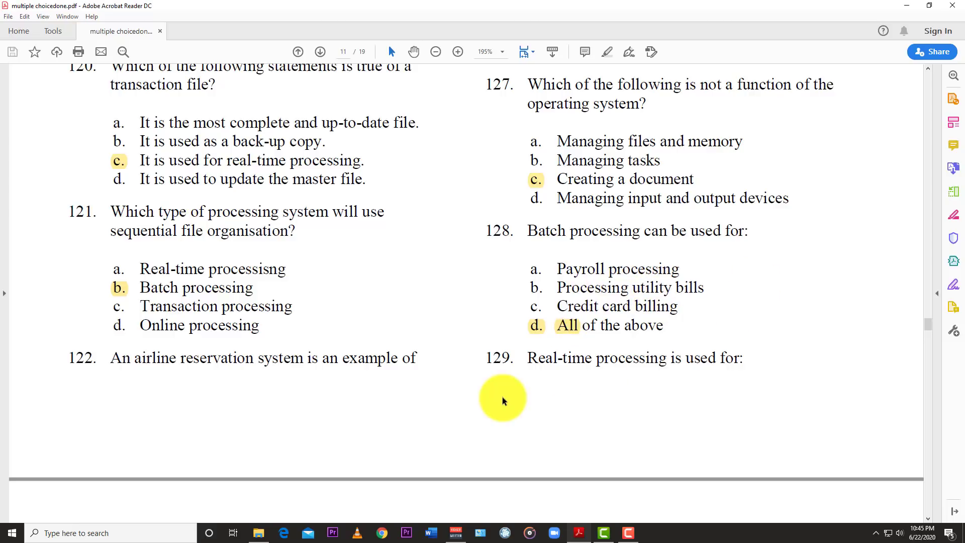
pyautogui.scroll(-3)
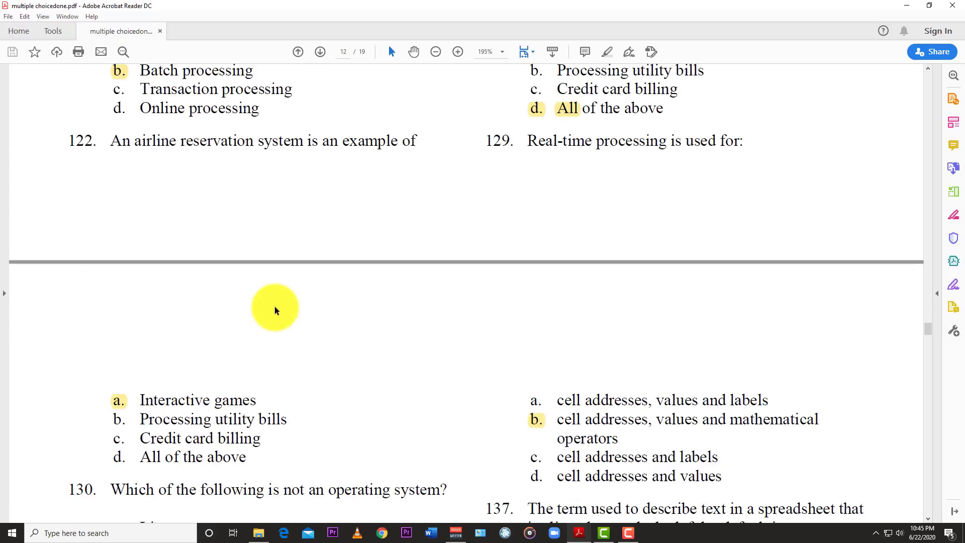
pyautogui.scroll(-3)
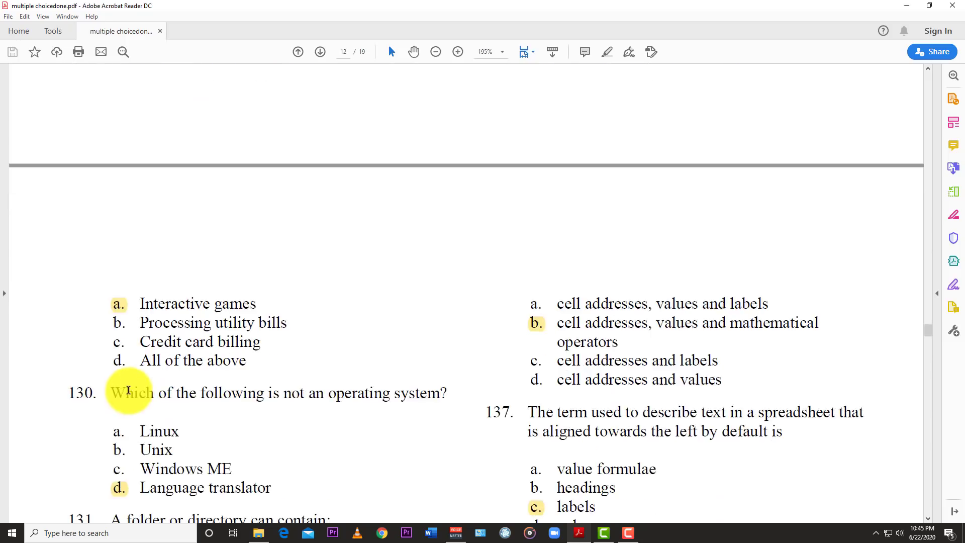
pyautogui.scroll(-3)
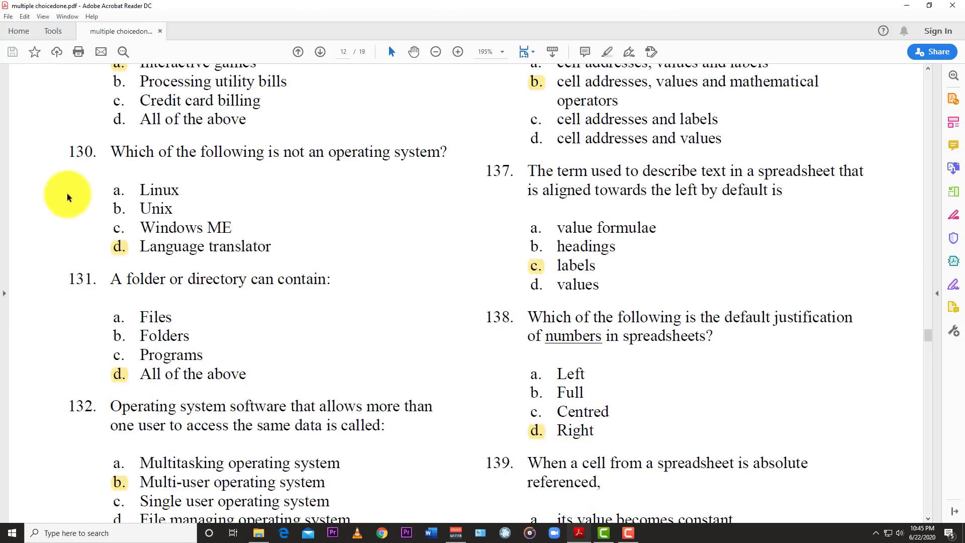
pyautogui.moveTo(386, 152)
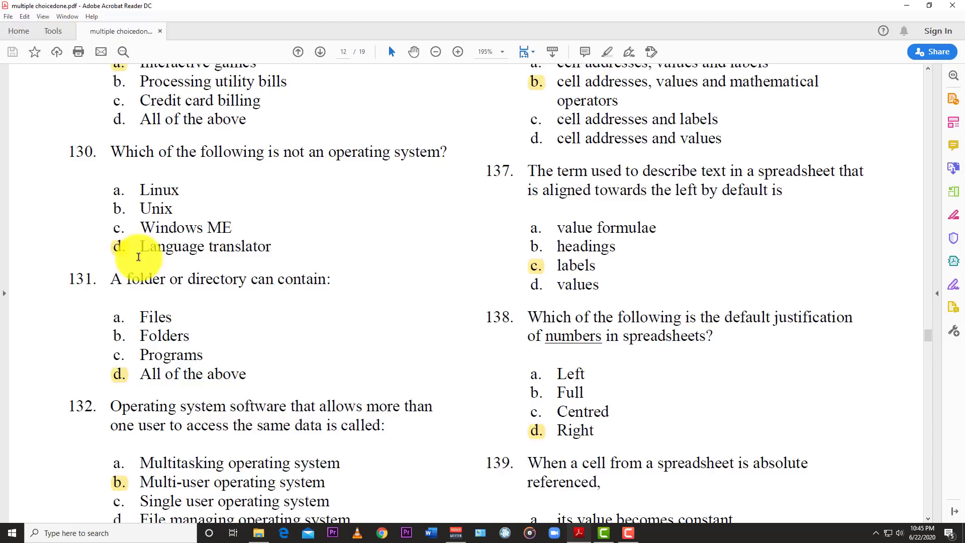
pyautogui.moveTo(266, 257)
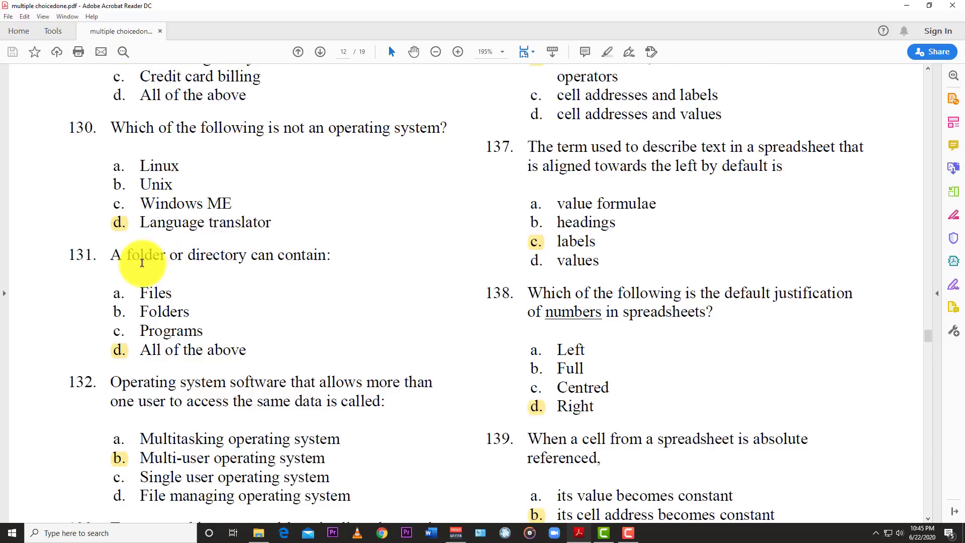
pyautogui.moveTo(216, 286)
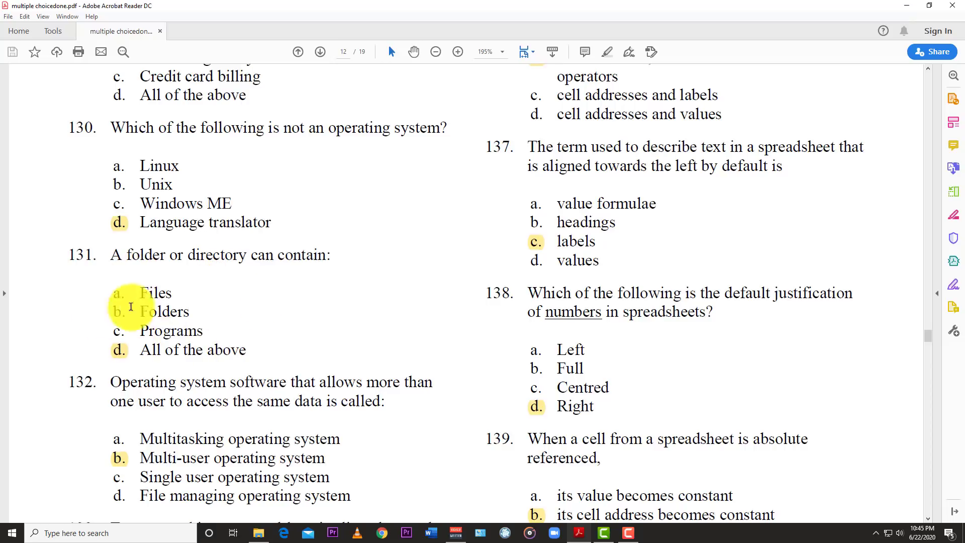
pyautogui.scroll(-3)
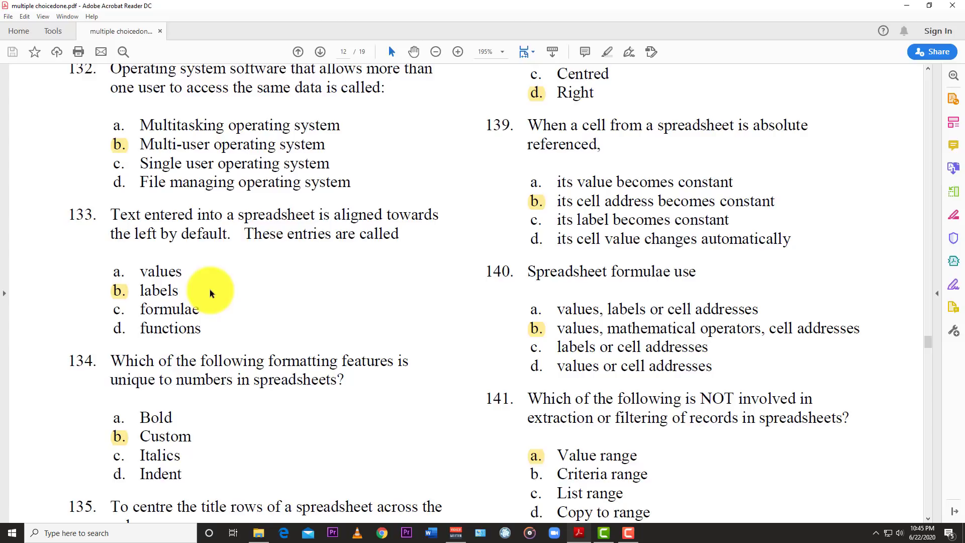
pyautogui.scroll(-3)
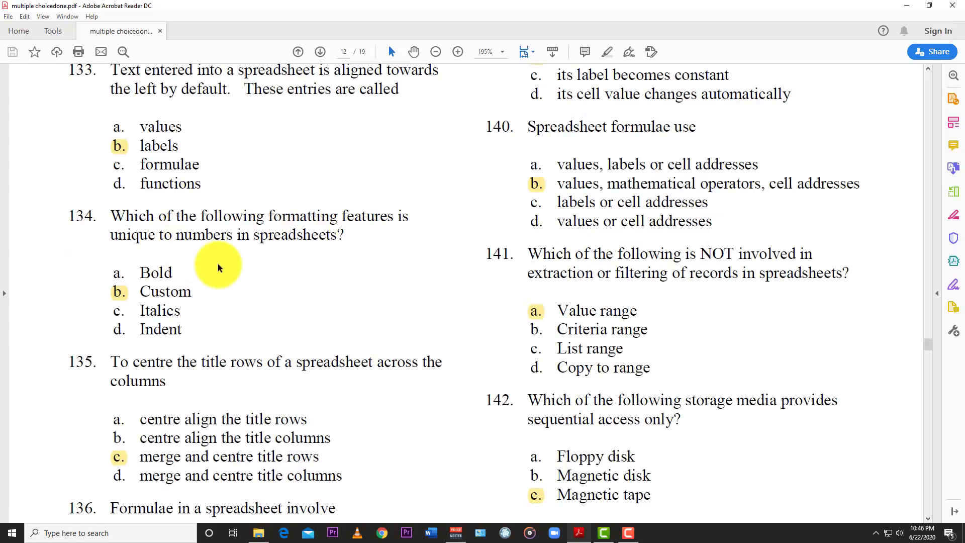
pyautogui.moveTo(54, 308)
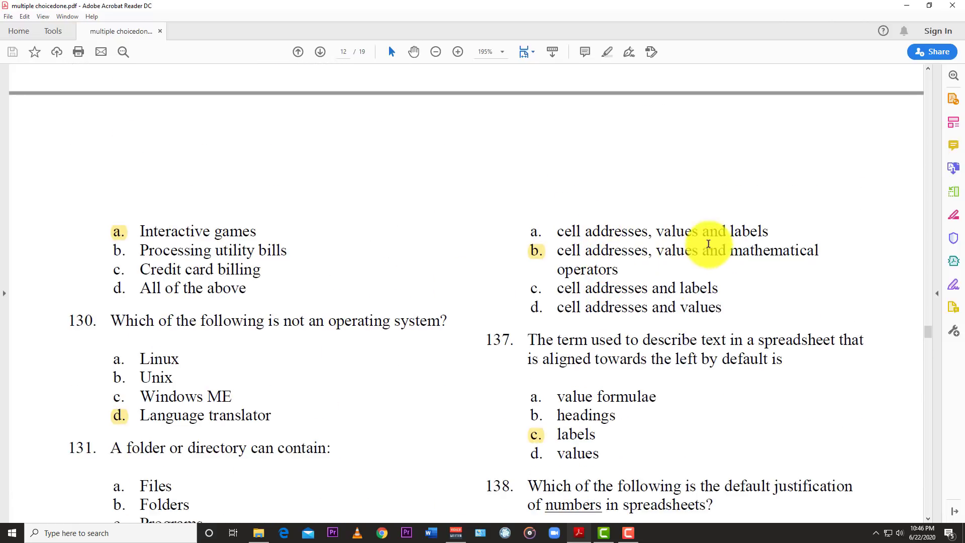
pyautogui.scroll(-3)
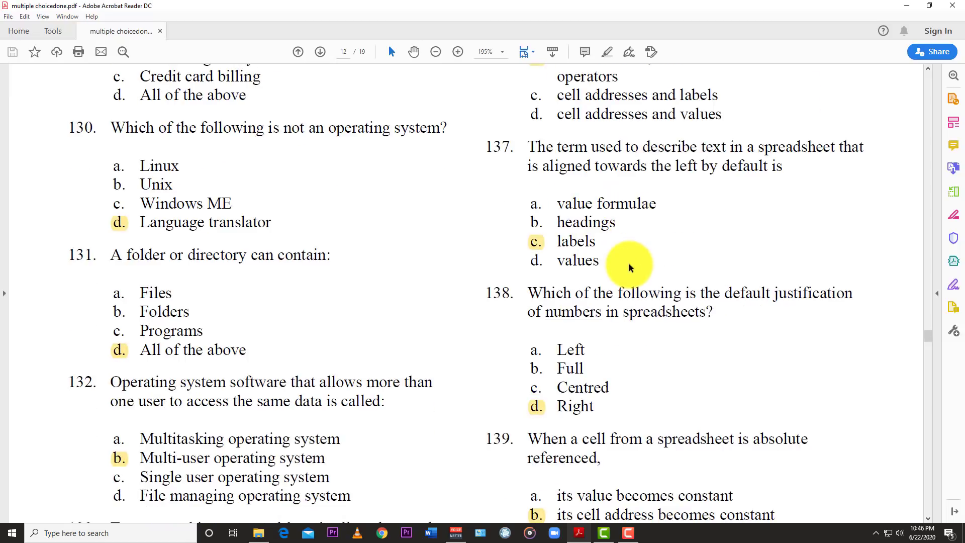
pyautogui.moveTo(615, 154)
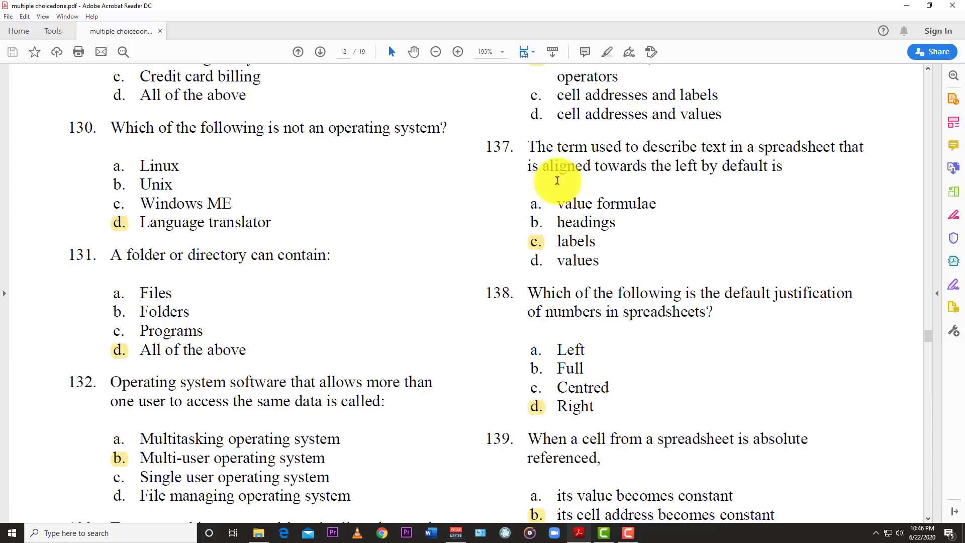
pyautogui.moveTo(724, 205)
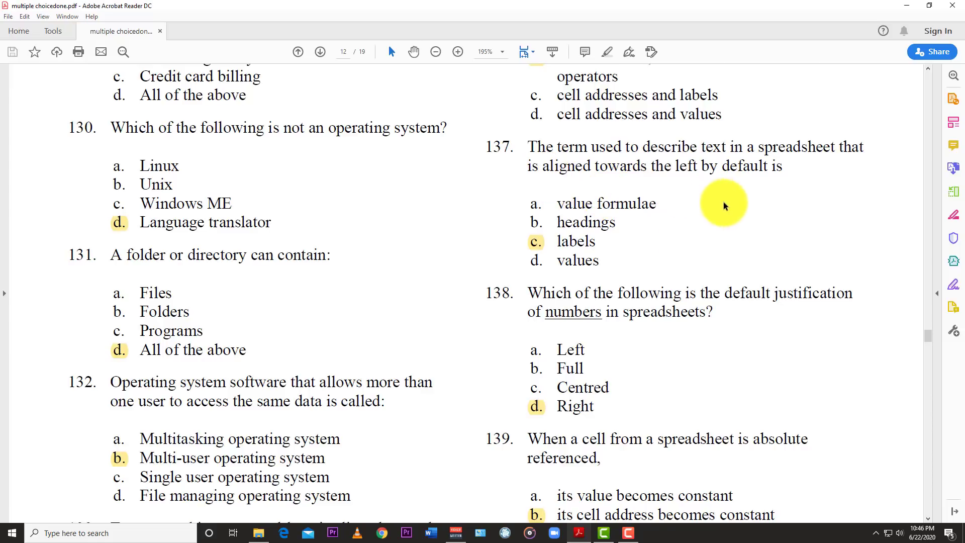
pyautogui.moveTo(622, 260)
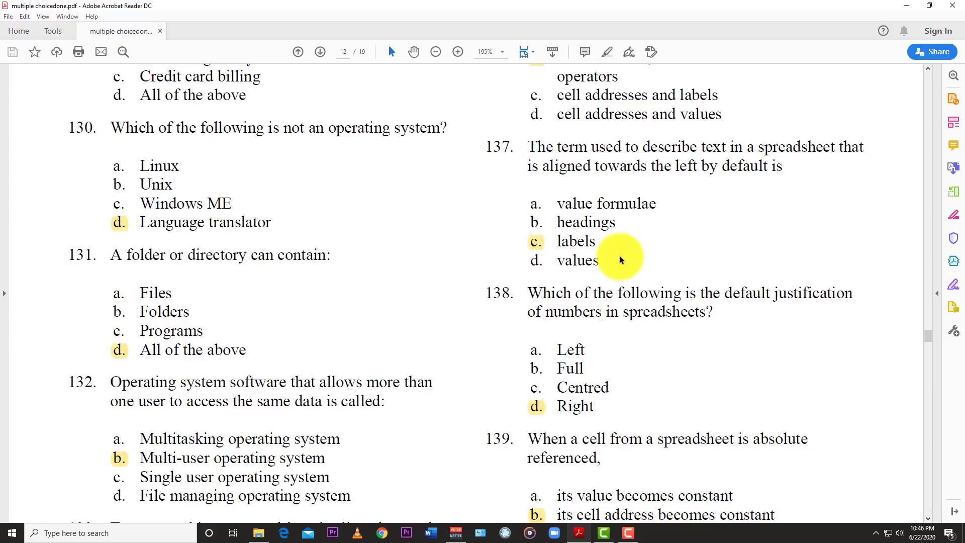
pyautogui.scroll(-3)
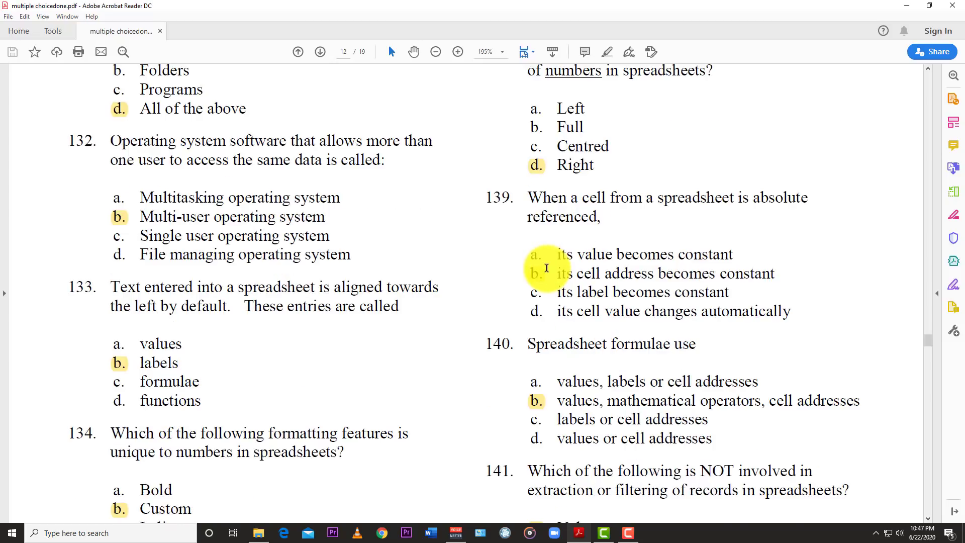
pyautogui.scroll(-3)
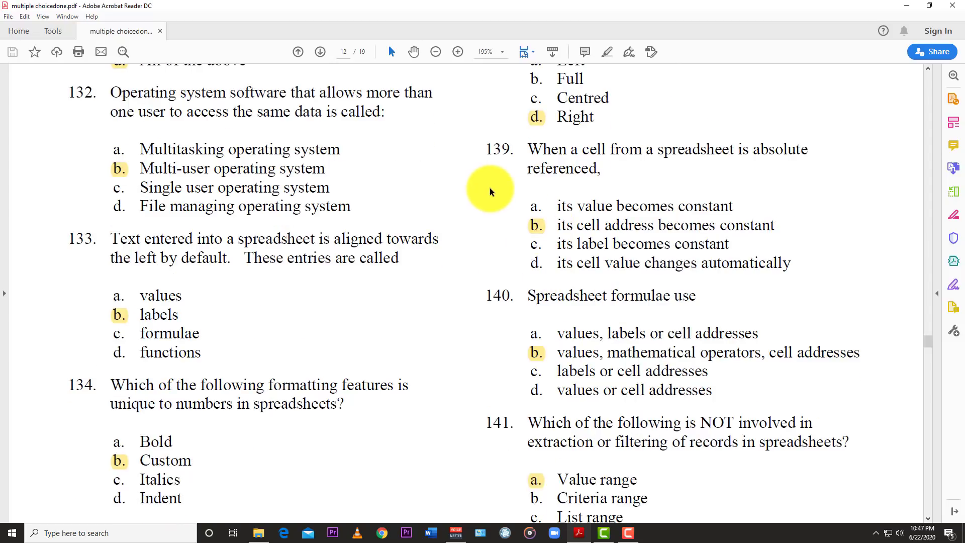
pyautogui.moveTo(525, 242)
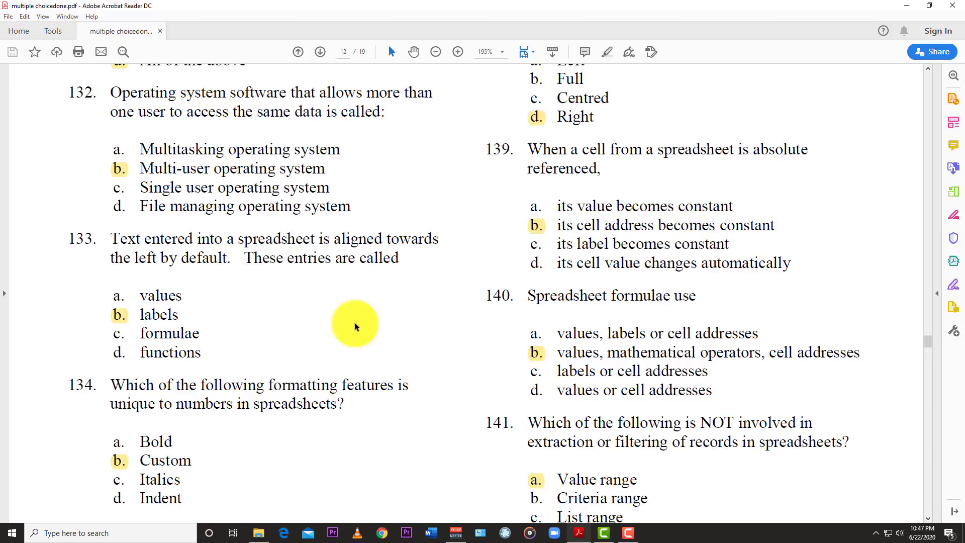
pyautogui.scroll(-3)
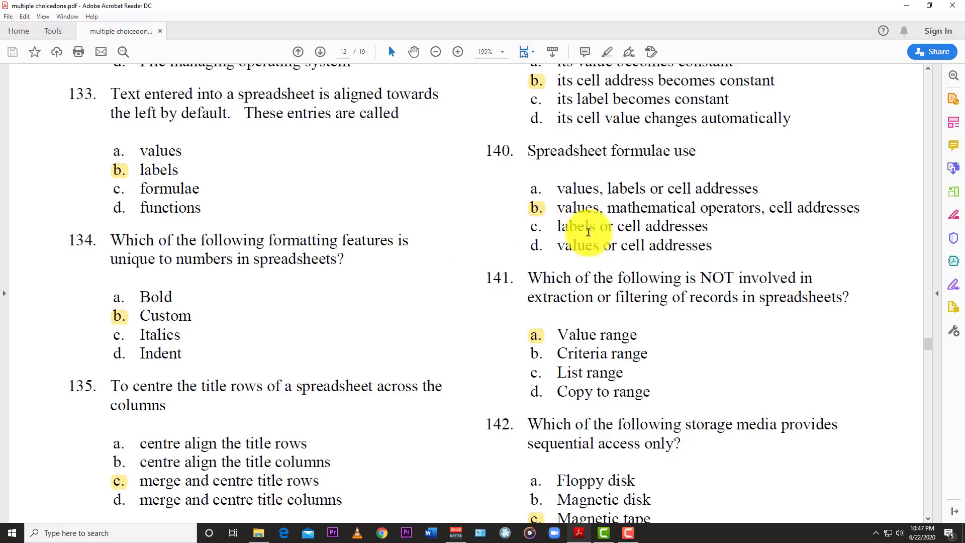
pyautogui.moveTo(794, 187)
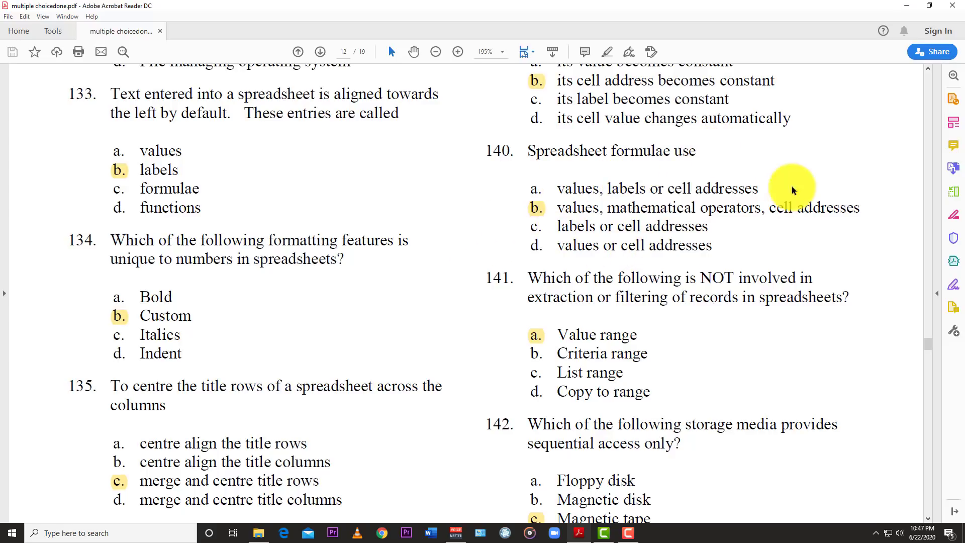
pyautogui.scroll(-3)
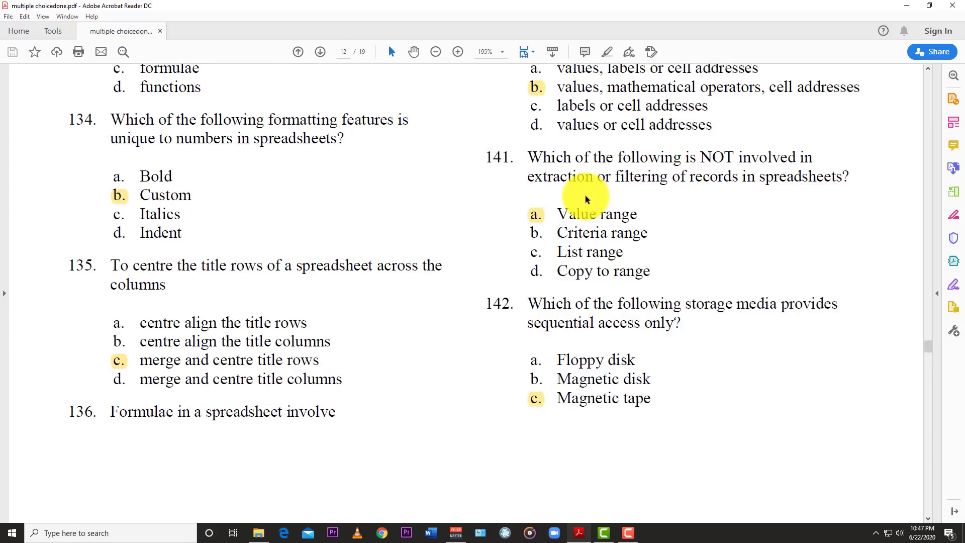
pyautogui.moveTo(885, 182)
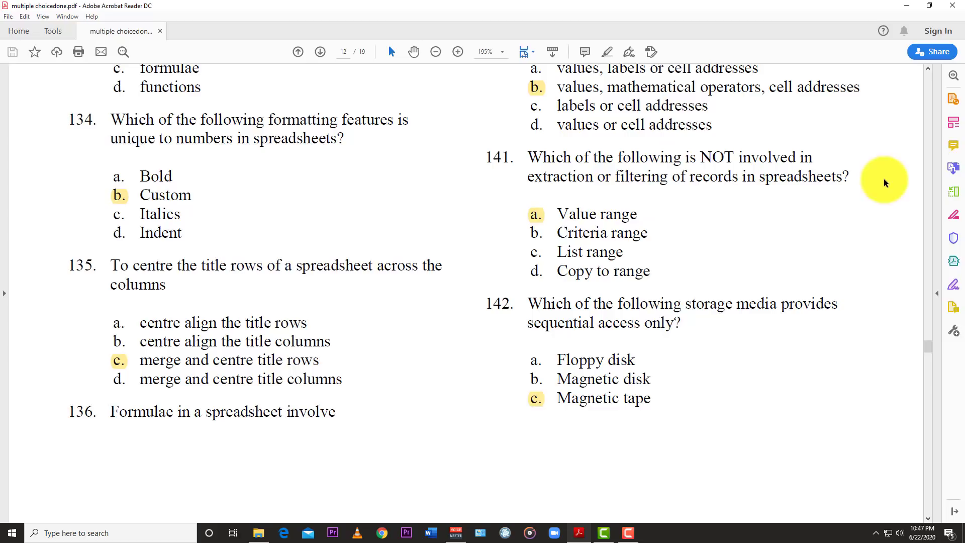
pyautogui.moveTo(476, 223)
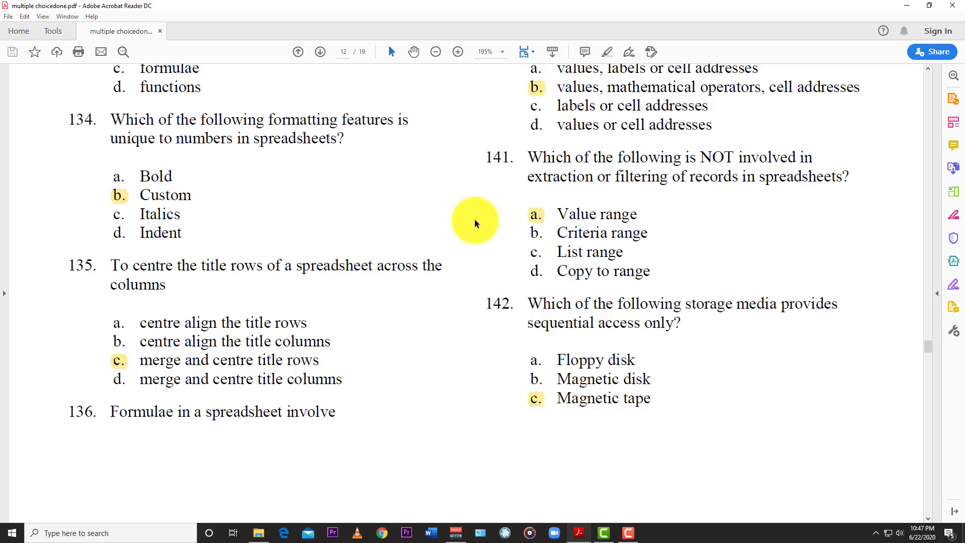
pyautogui.scroll(-3)
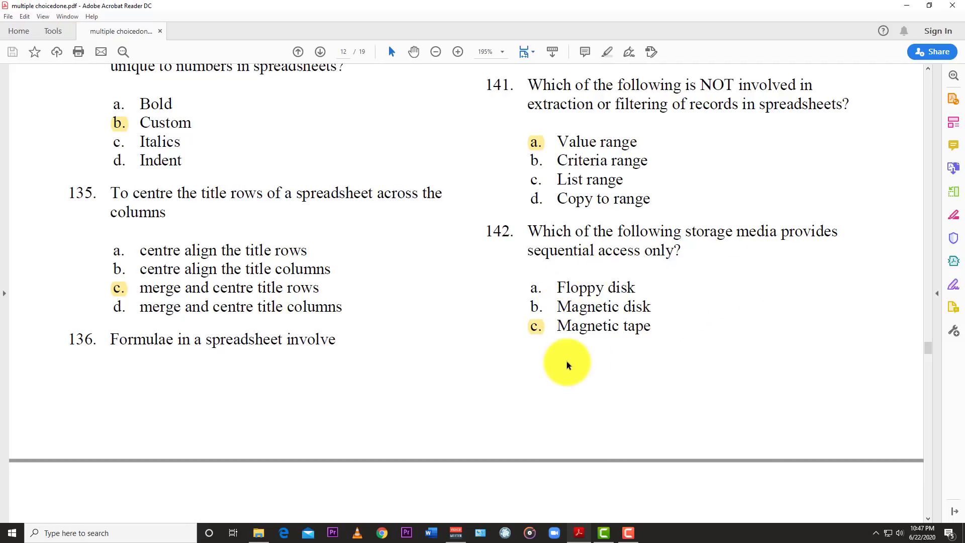
pyautogui.scroll(-3)
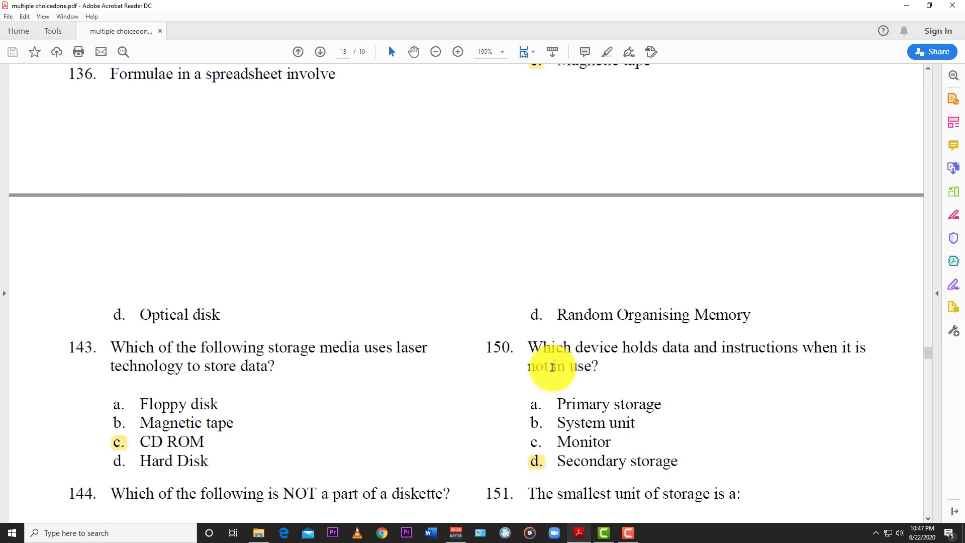
pyautogui.scroll(-3)
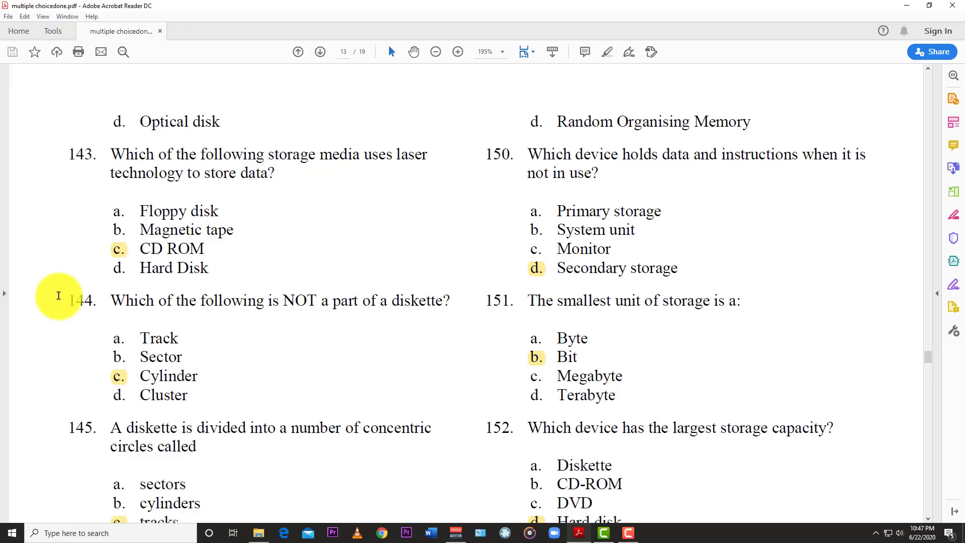
pyautogui.moveTo(67, 242)
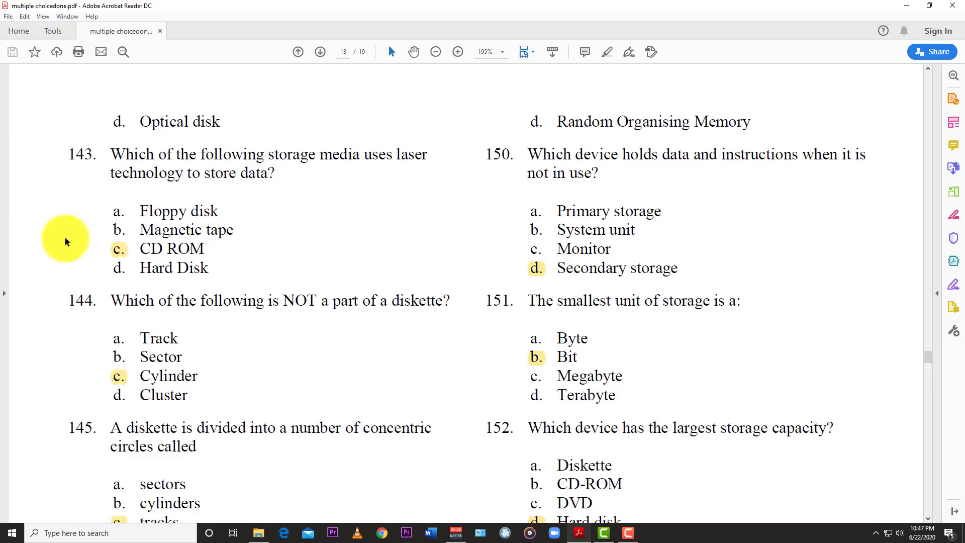
pyautogui.moveTo(103, 248)
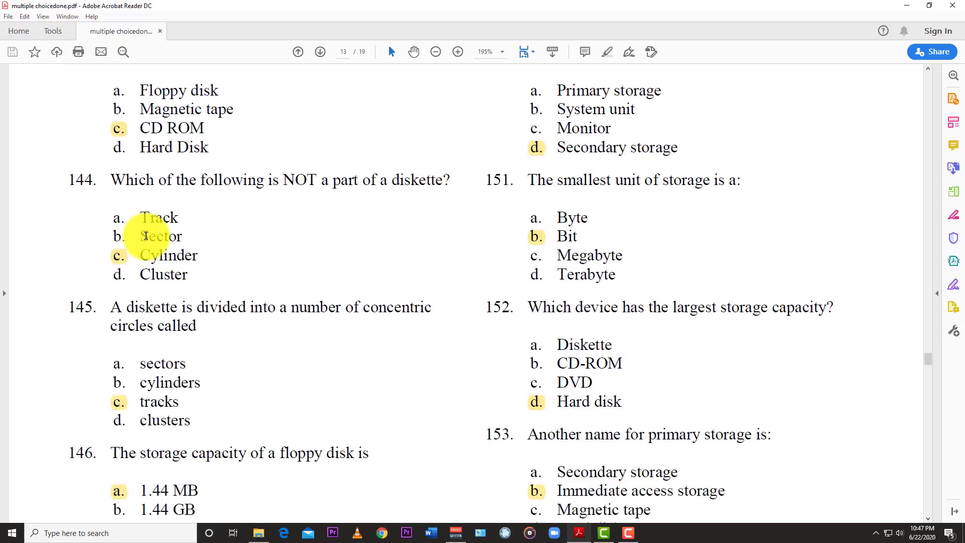
pyautogui.moveTo(90, 263)
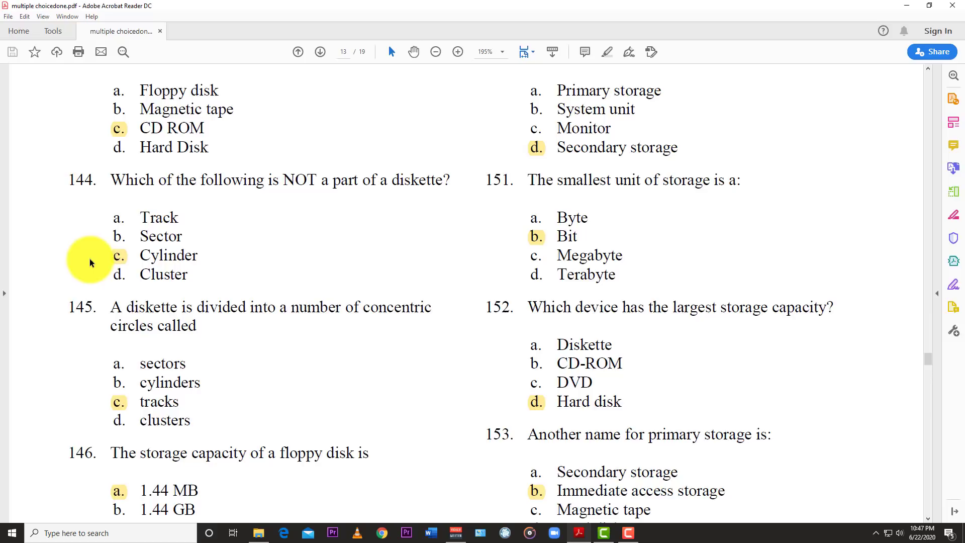
pyautogui.moveTo(306, 264)
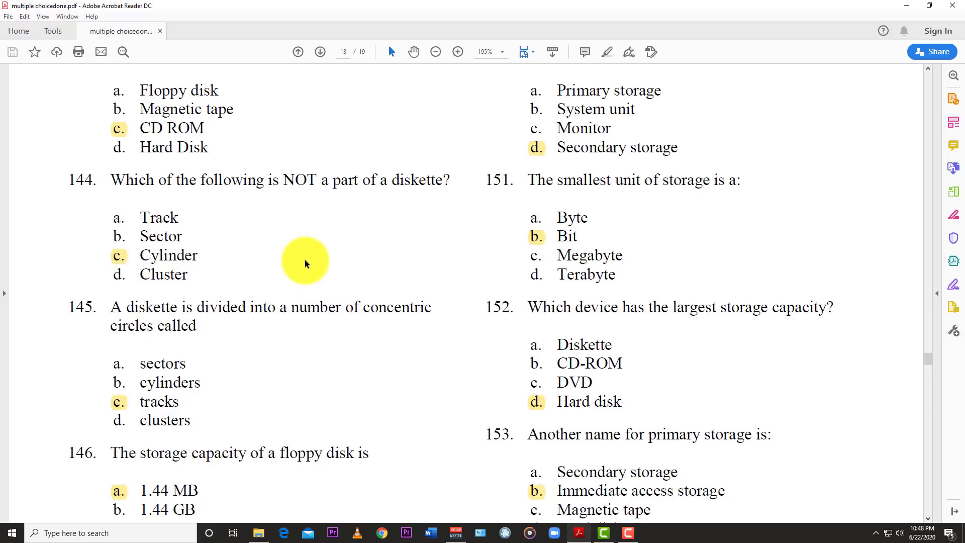
pyautogui.scroll(-3)
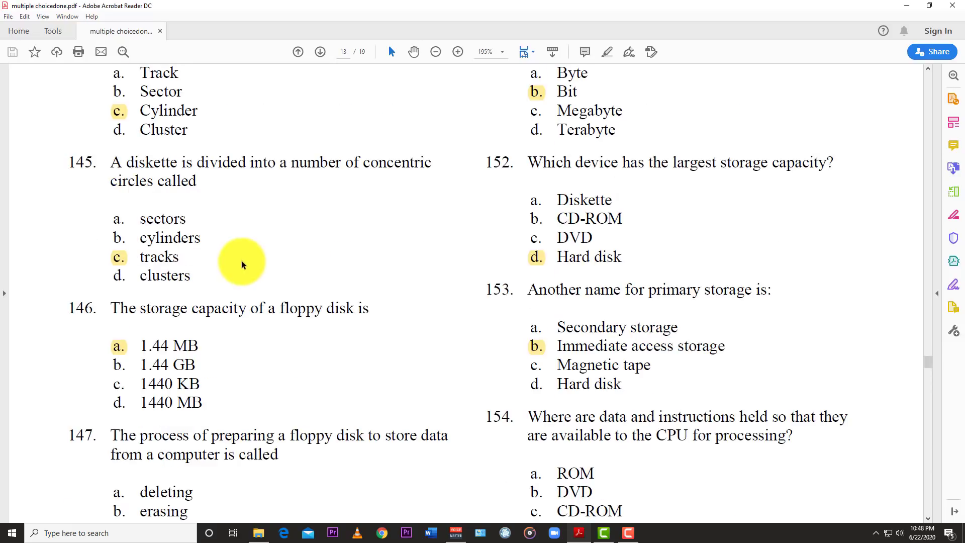
pyautogui.moveTo(308, 190)
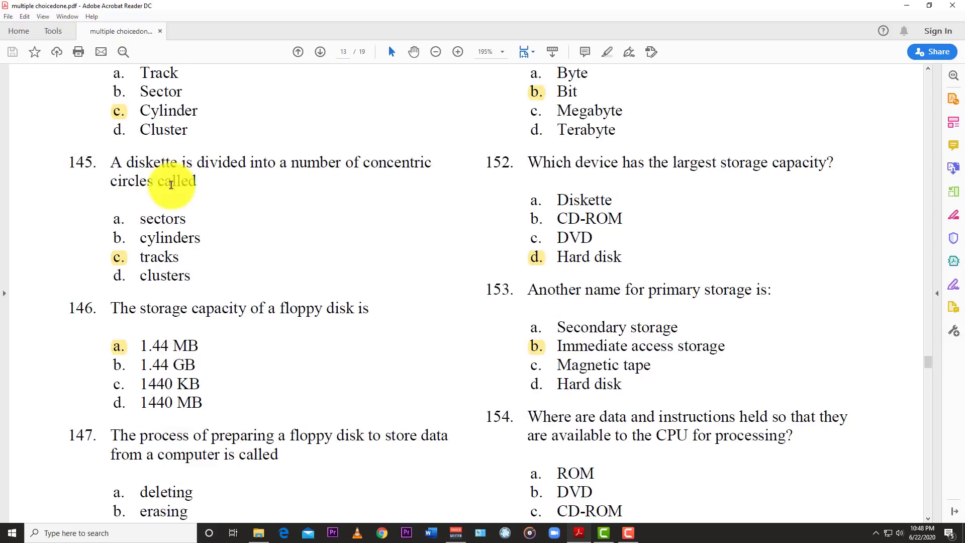
pyautogui.moveTo(124, 269)
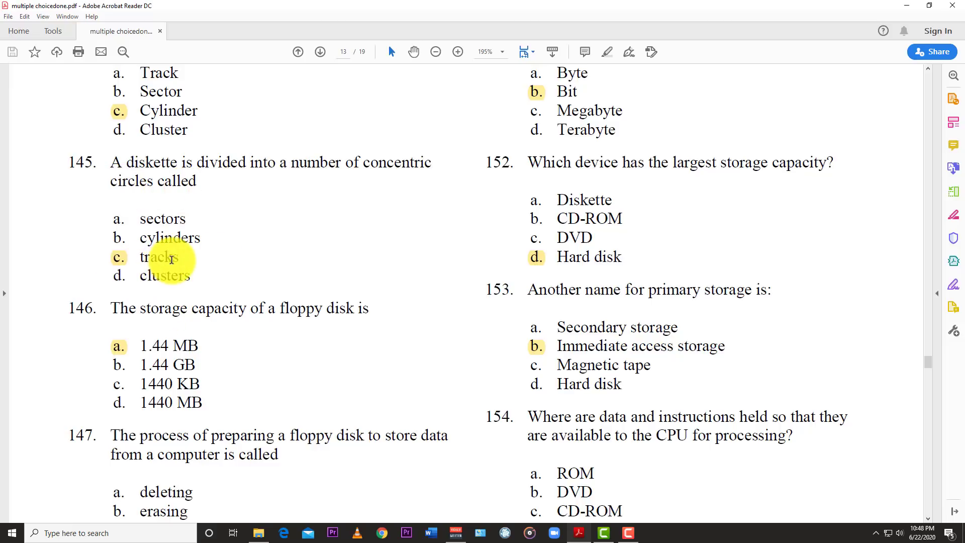
pyautogui.scroll(-3)
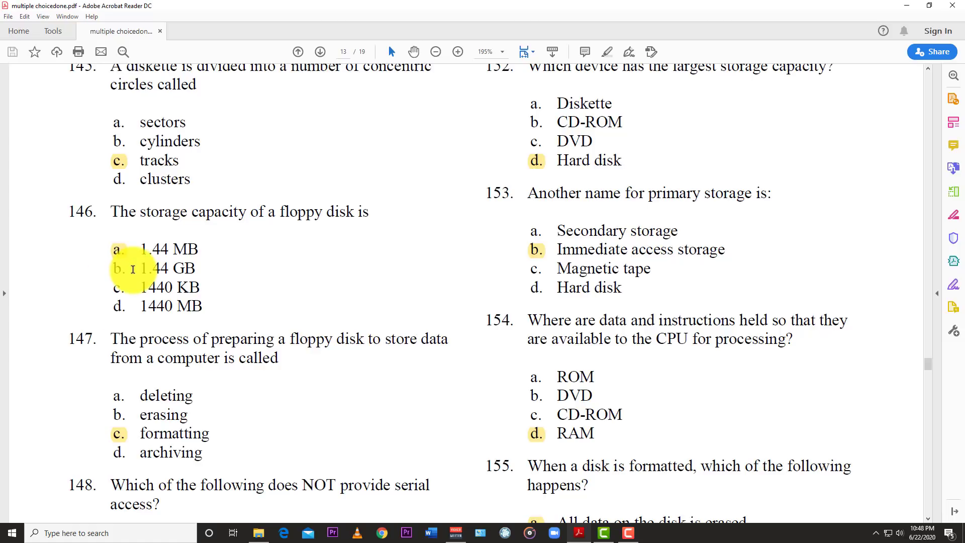
pyautogui.scroll(-3)
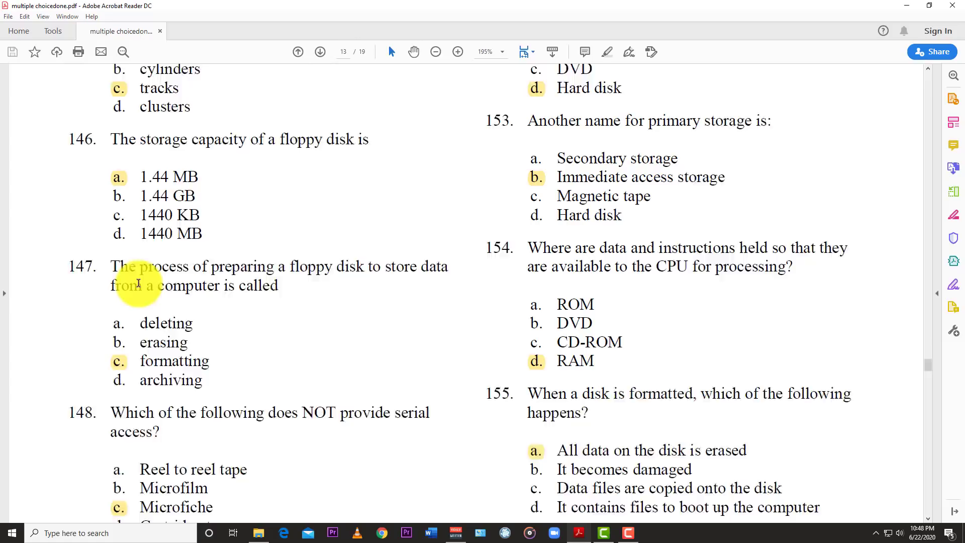
pyautogui.scroll(-3)
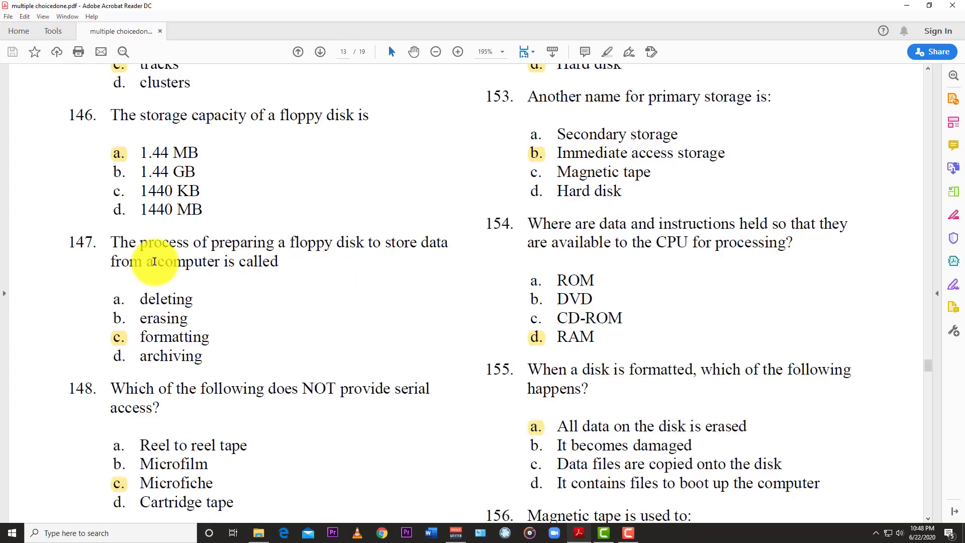
pyautogui.moveTo(209, 344)
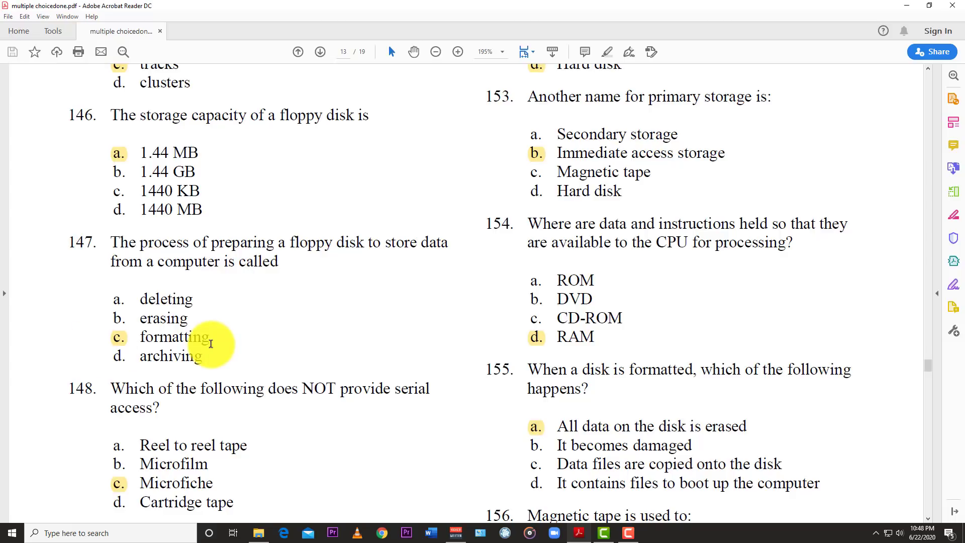
pyautogui.scroll(-3)
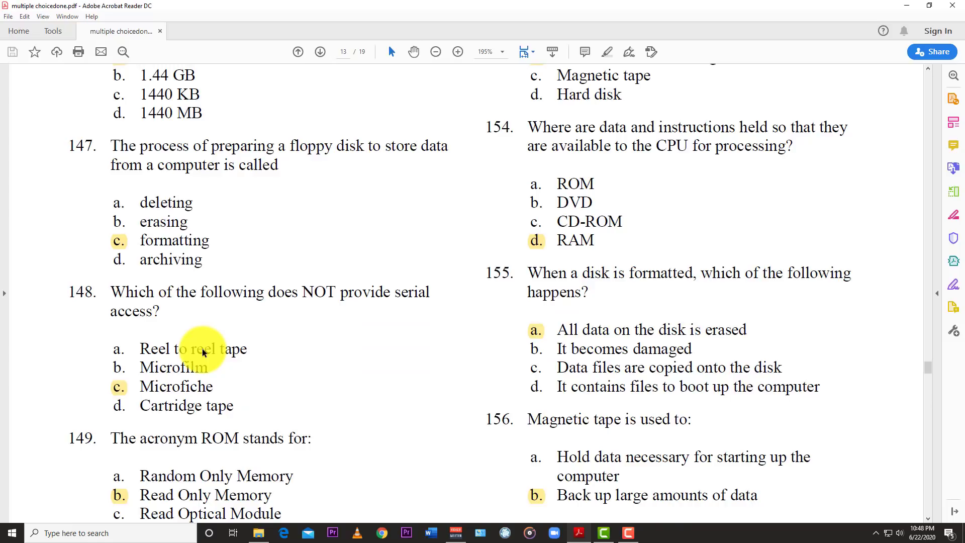
pyautogui.scroll(-3)
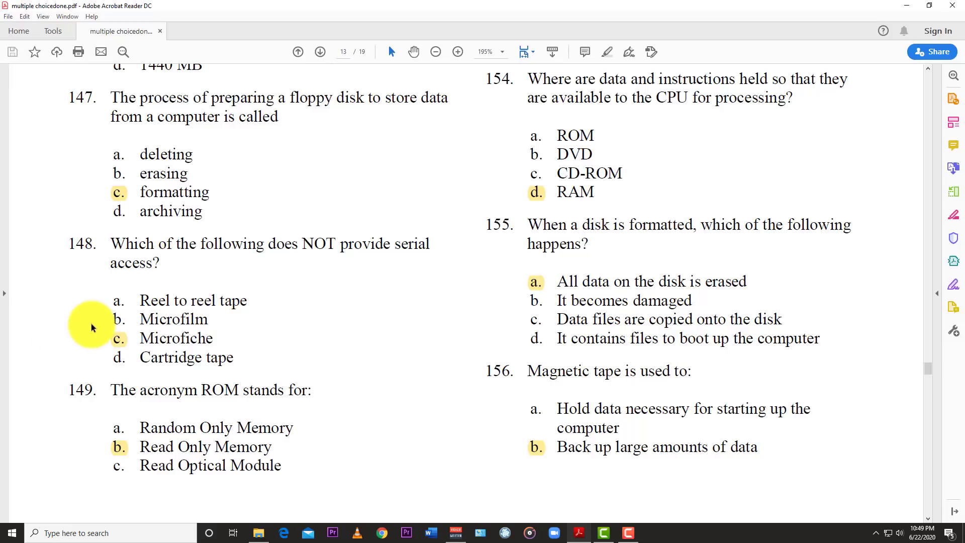
pyautogui.moveTo(281, 339)
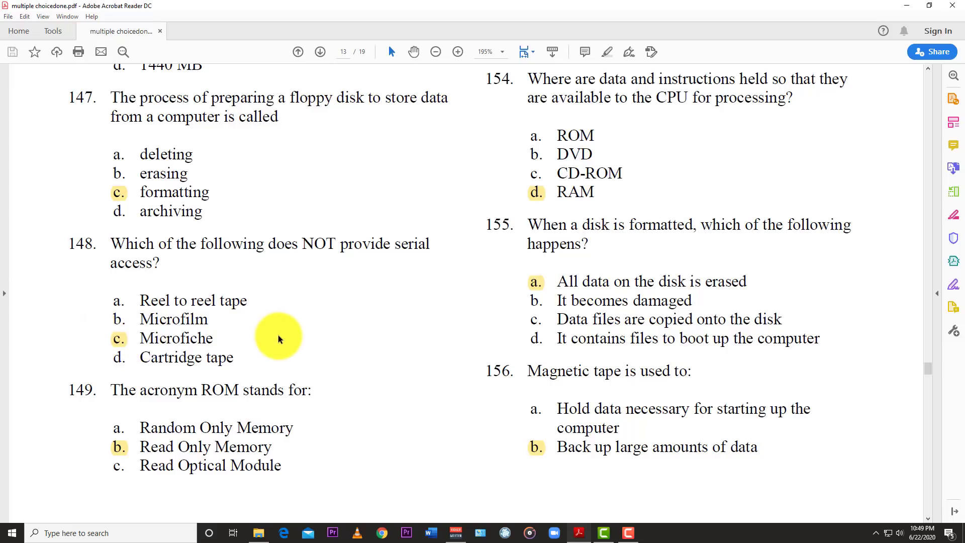
pyautogui.scroll(-3)
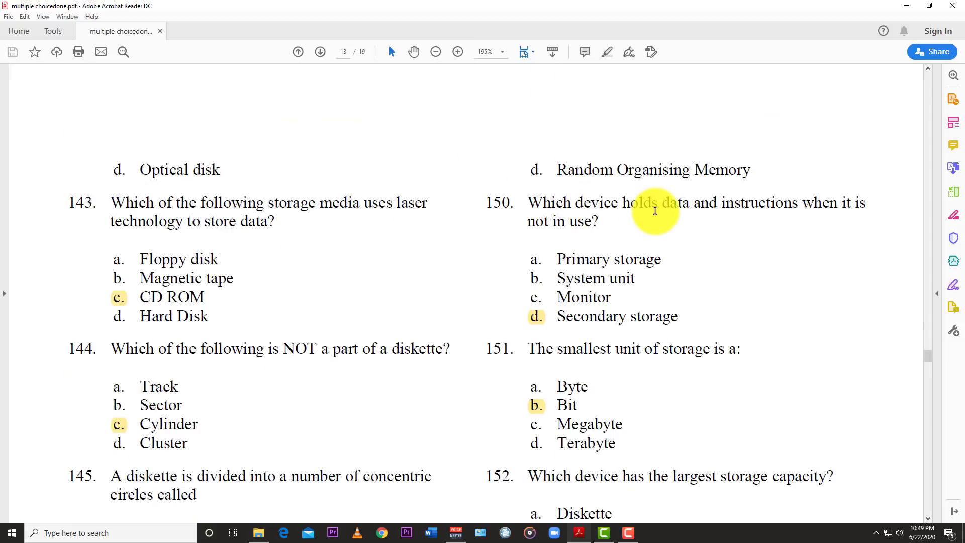
pyautogui.moveTo(781, 218)
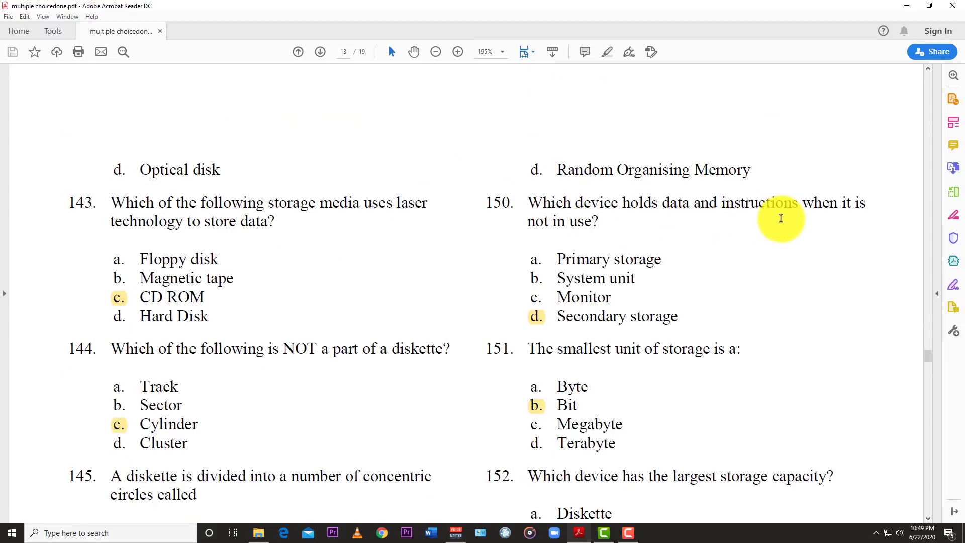
pyautogui.moveTo(604, 236)
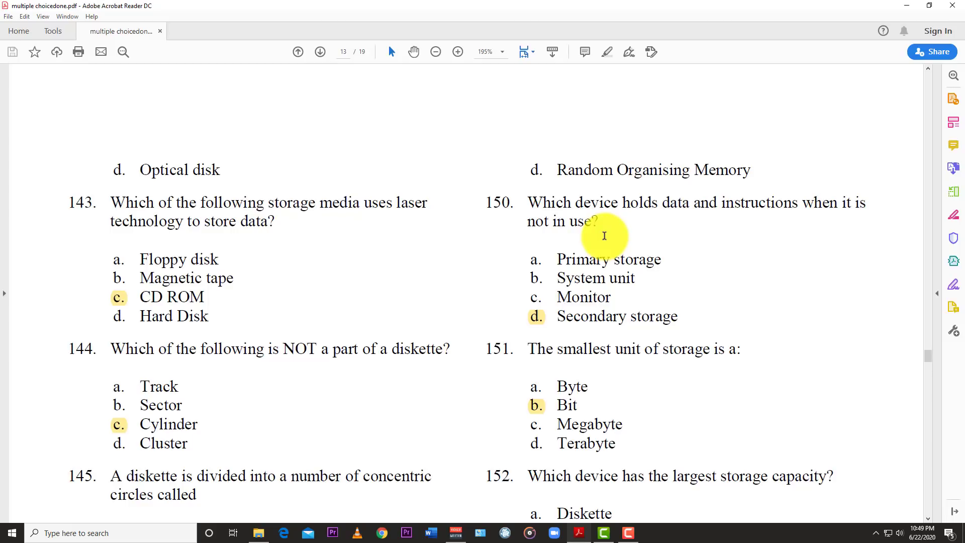
pyautogui.moveTo(558, 243)
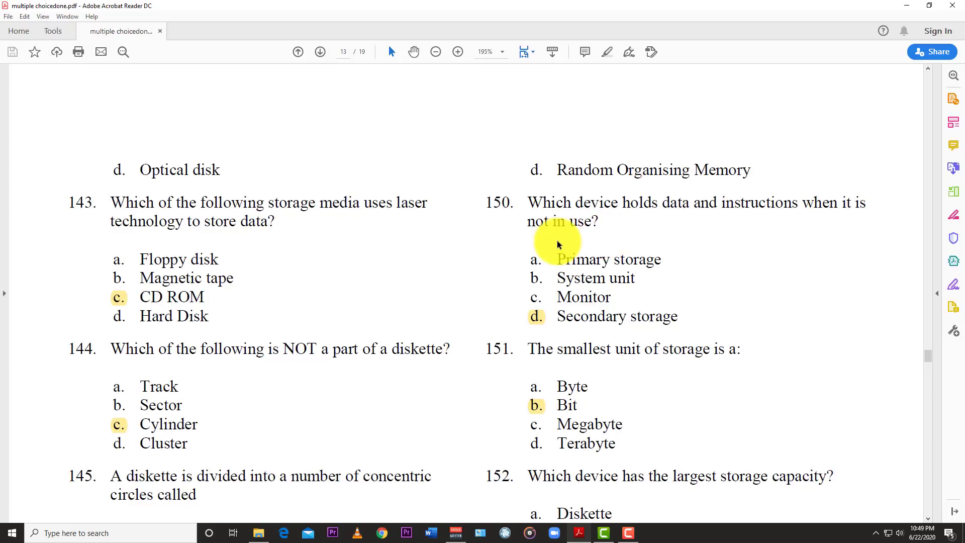
pyautogui.moveTo(605, 324)
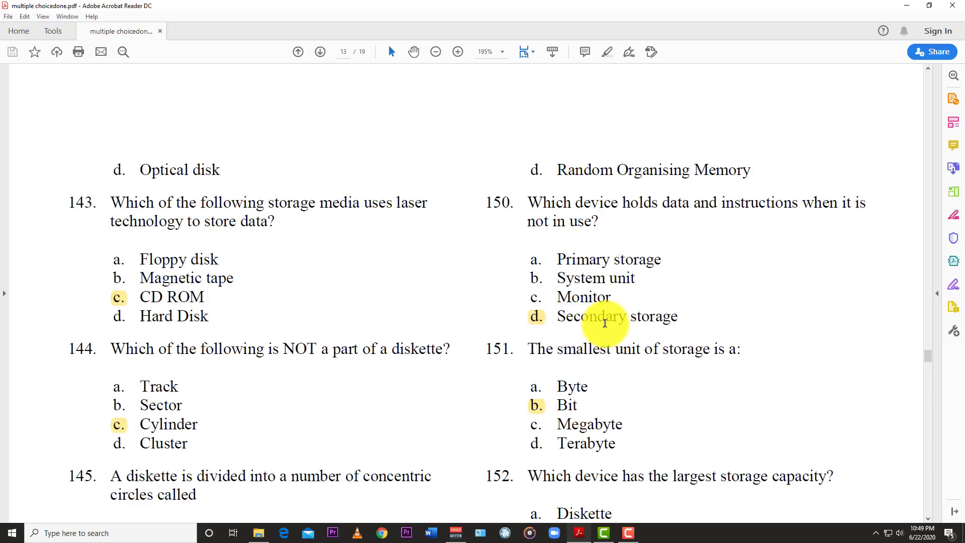
pyautogui.scroll(-3)
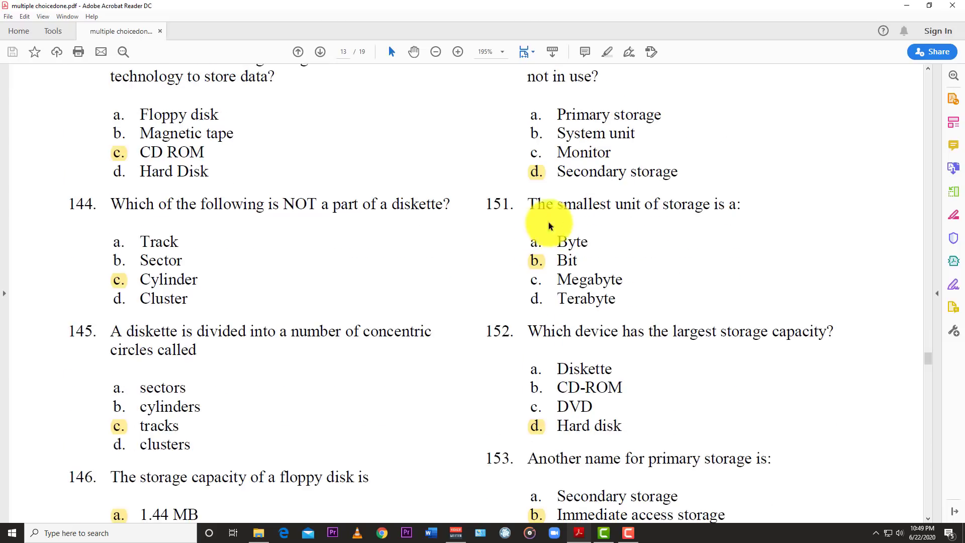
pyautogui.moveTo(599, 277)
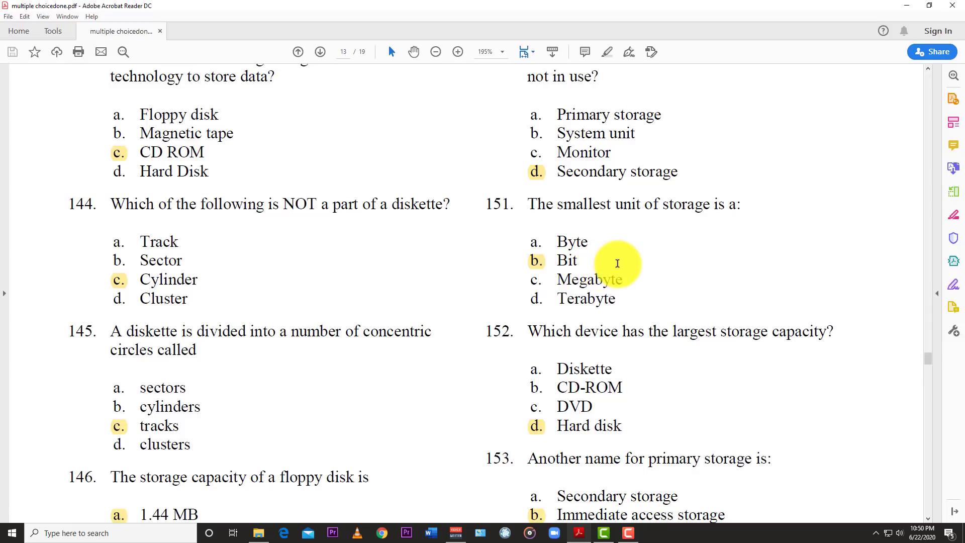
pyautogui.scroll(-3)
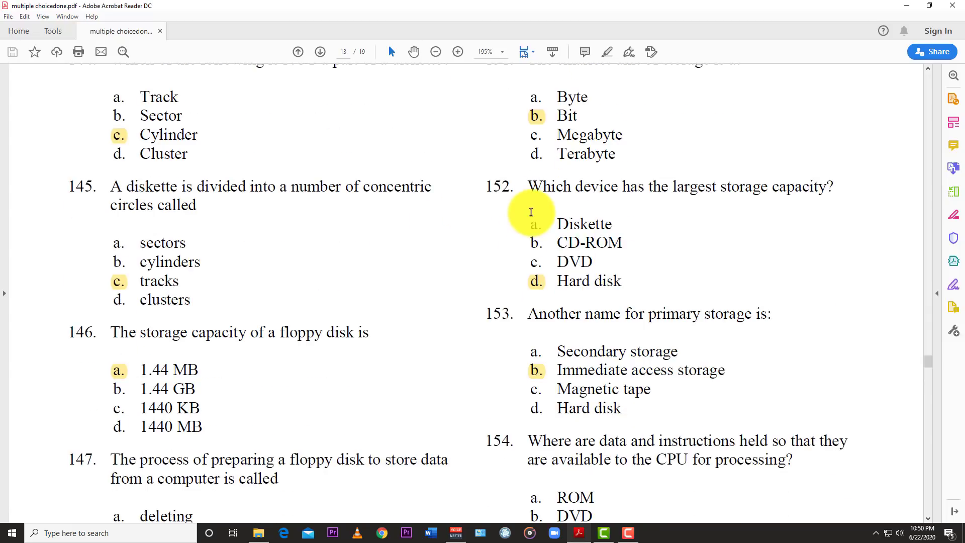
pyautogui.moveTo(640, 267)
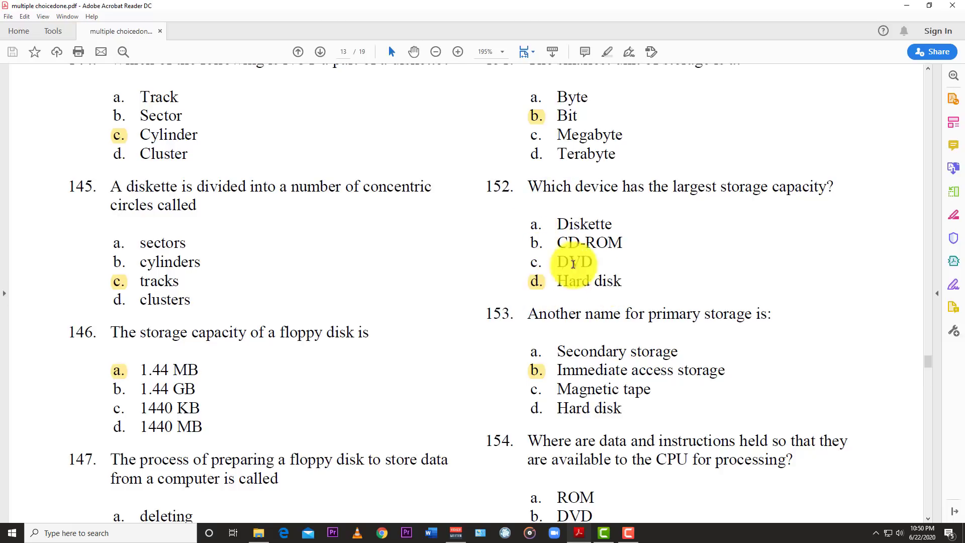
pyautogui.scroll(-3)
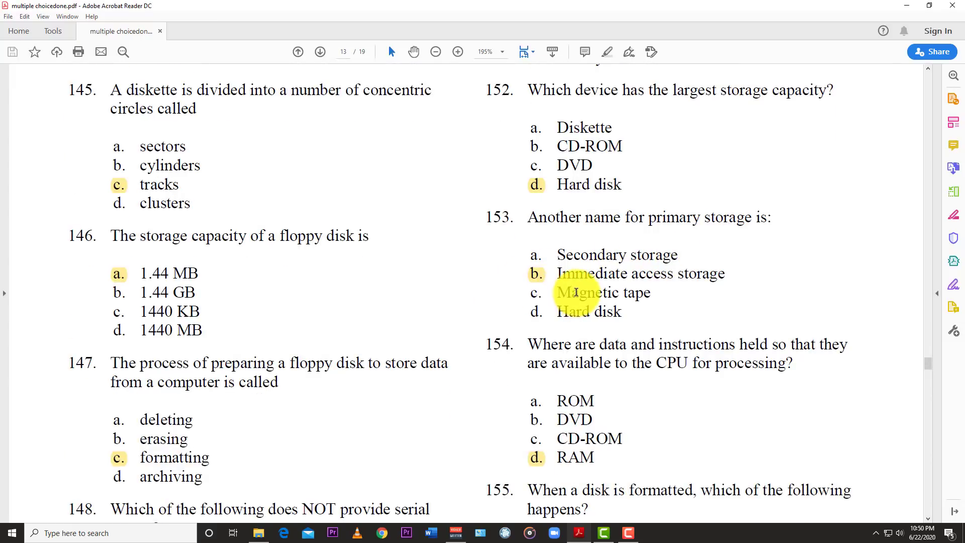
pyautogui.scroll(-3)
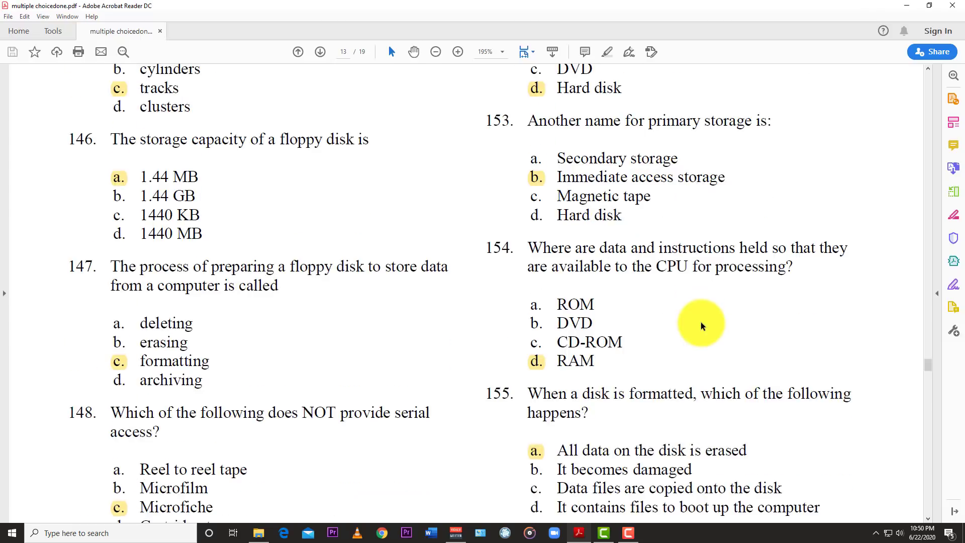
pyautogui.scroll(-3)
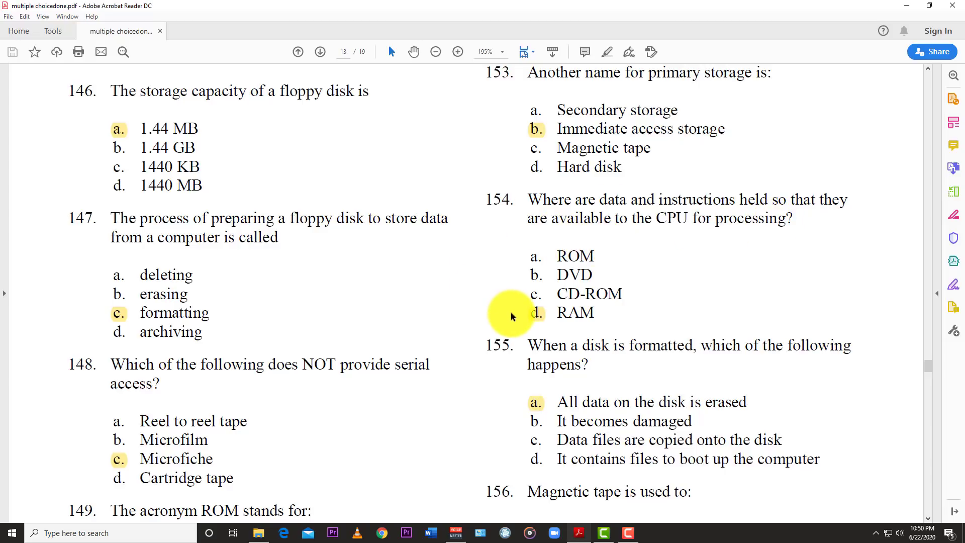
pyautogui.scroll(-3)
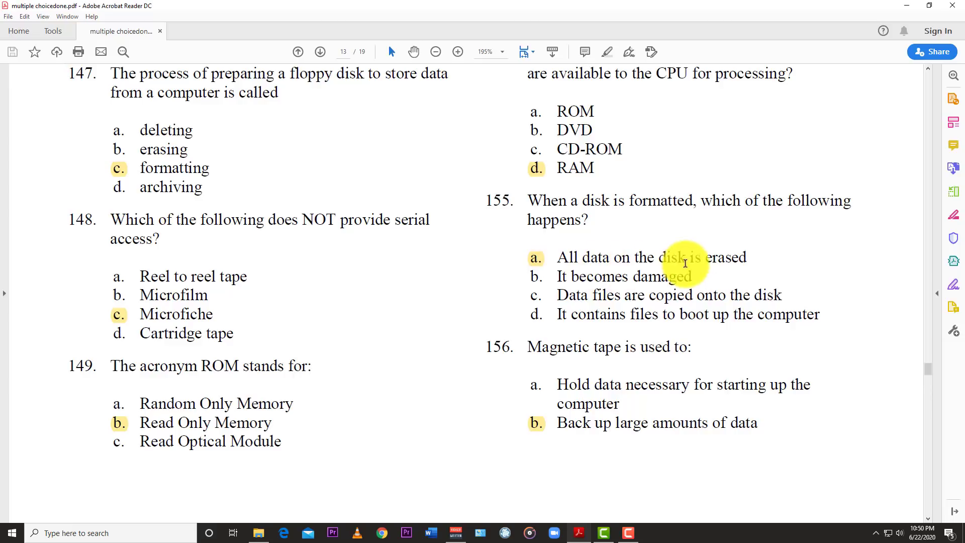
pyautogui.scroll(-3)
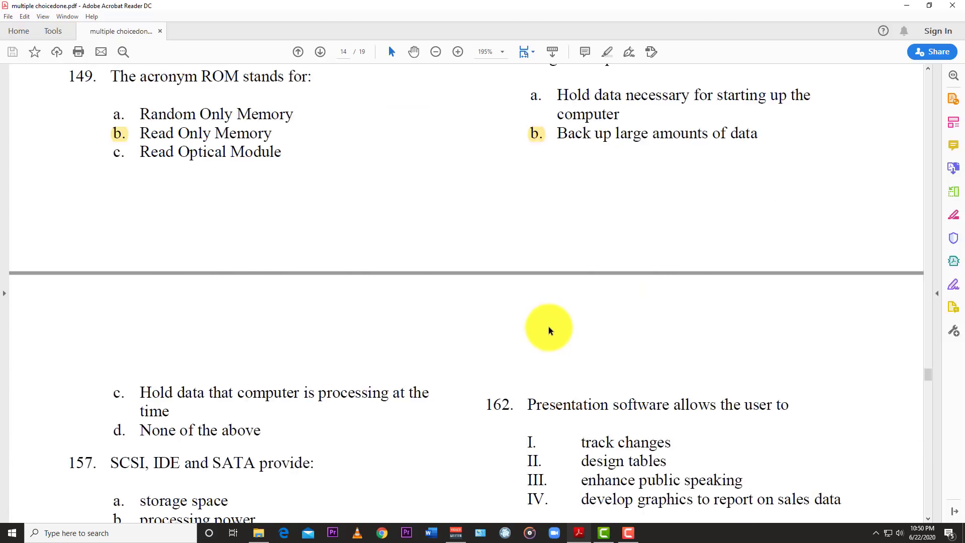
pyautogui.scroll(-3)
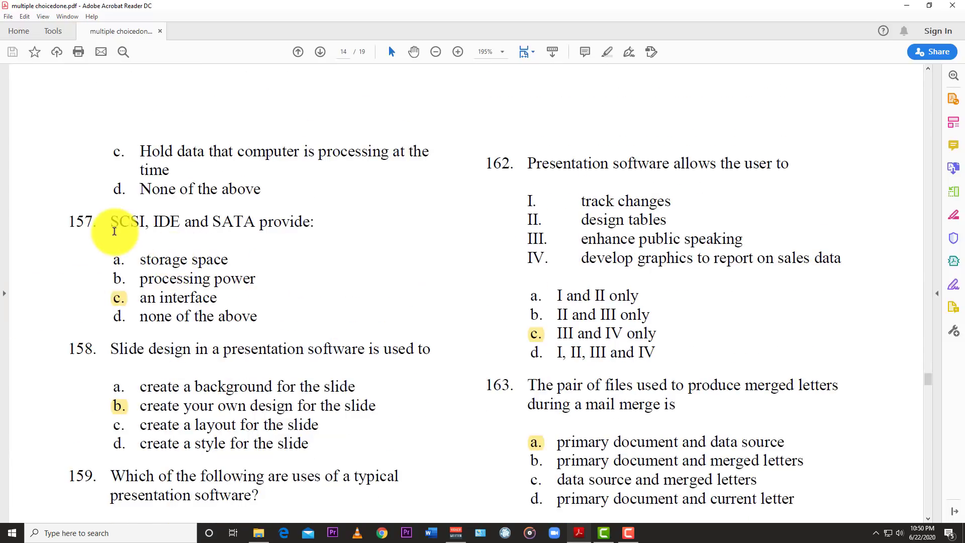
pyautogui.moveTo(194, 236)
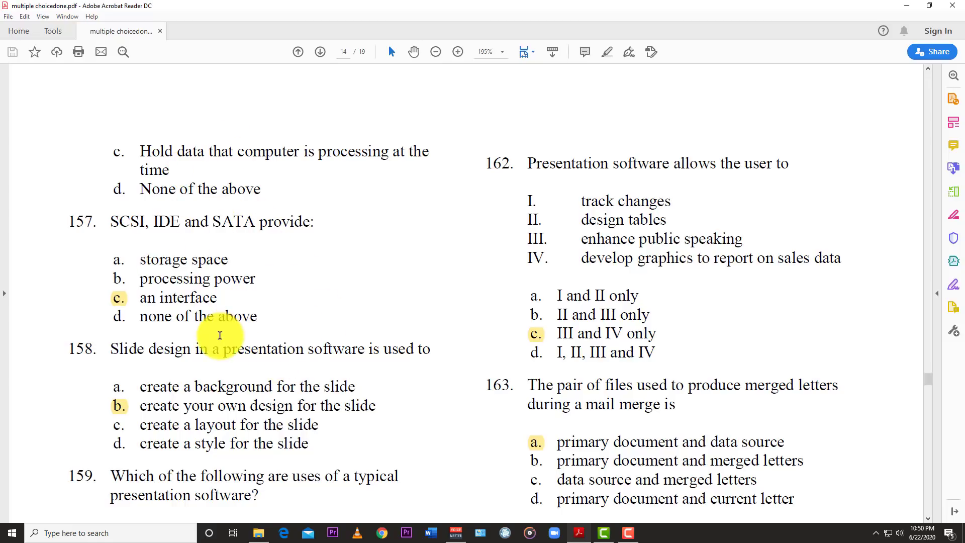
pyautogui.scroll(-3)
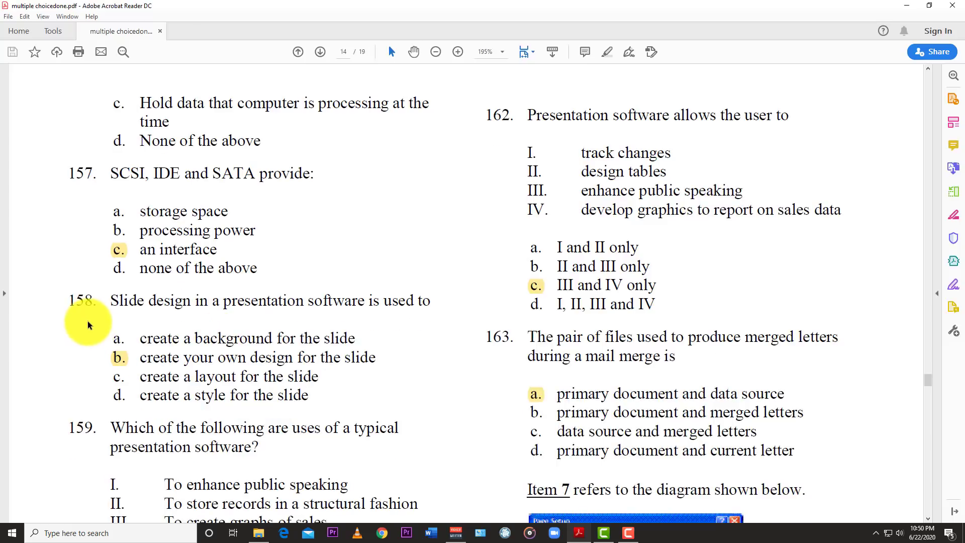
pyautogui.moveTo(217, 333)
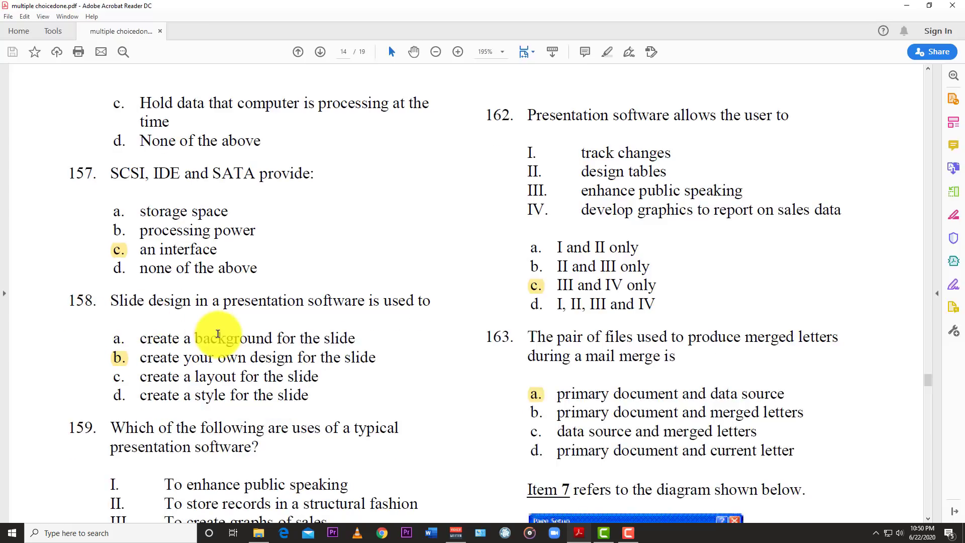
pyautogui.moveTo(326, 328)
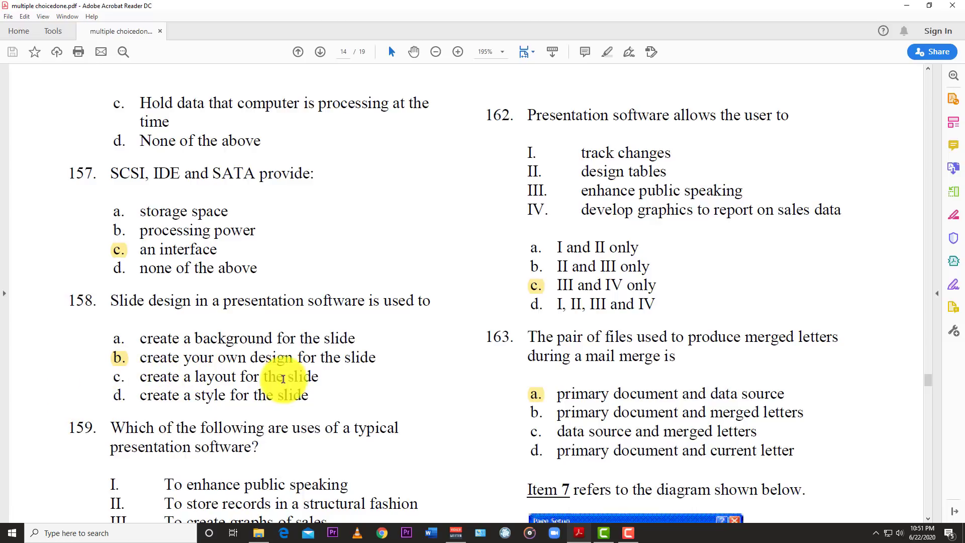
pyautogui.scroll(-3)
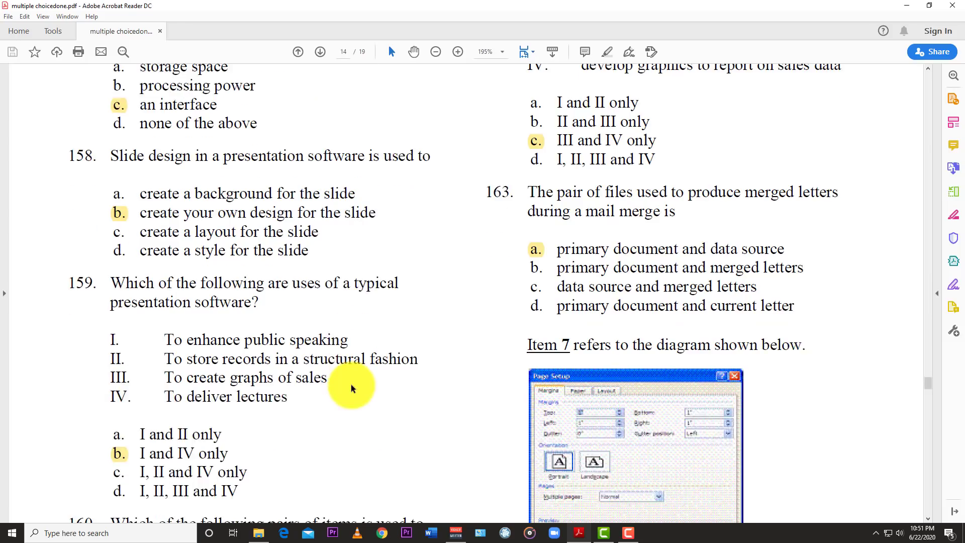
pyautogui.scroll(-3)
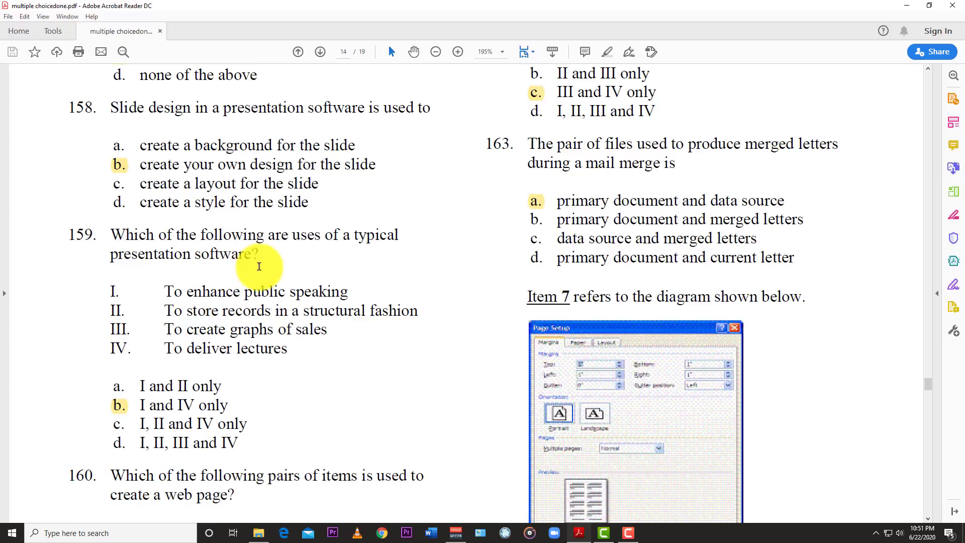
pyautogui.scroll(-3)
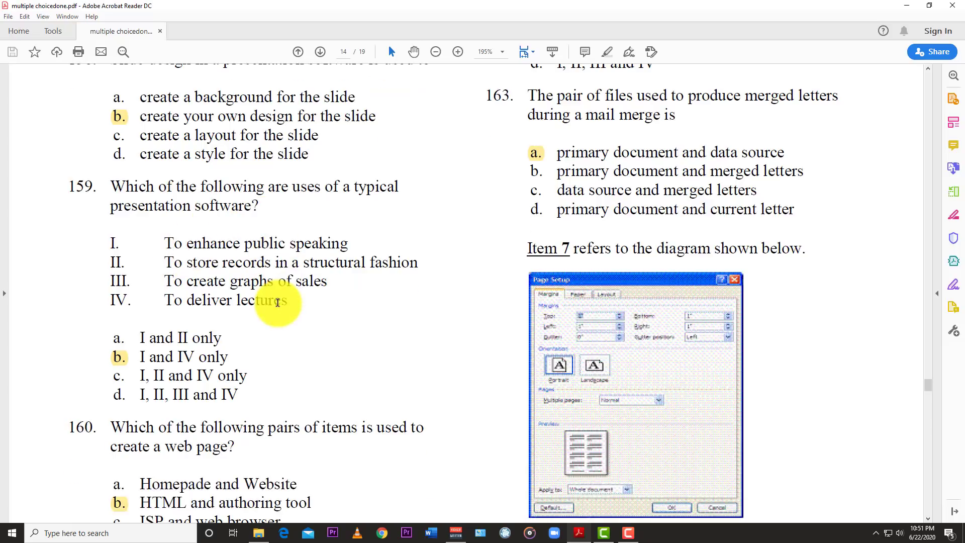
pyautogui.scroll(-3)
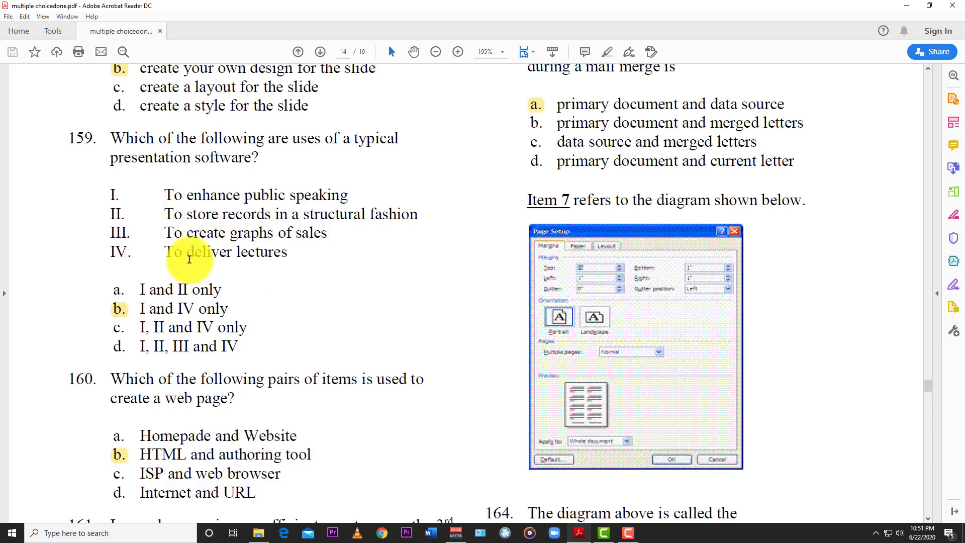
pyautogui.moveTo(116, 323)
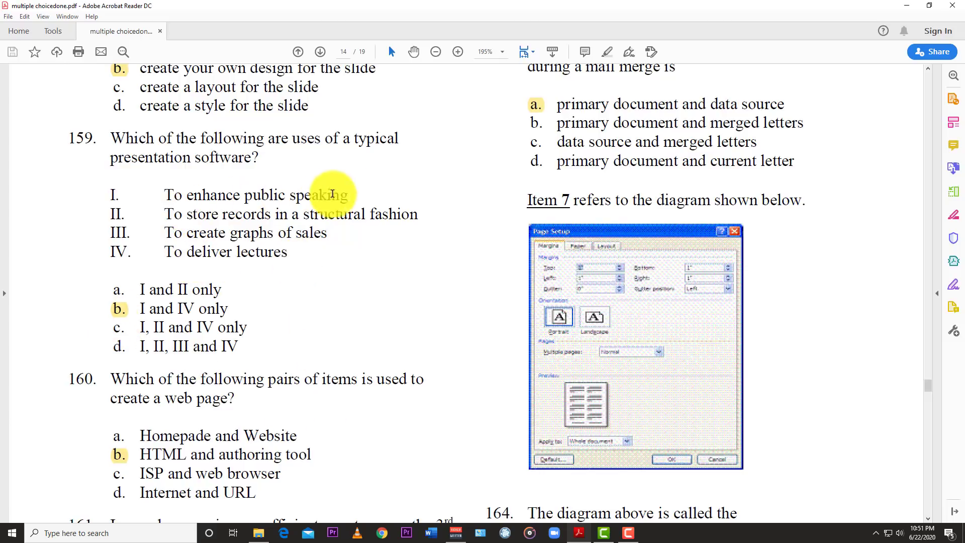
pyautogui.moveTo(294, 308)
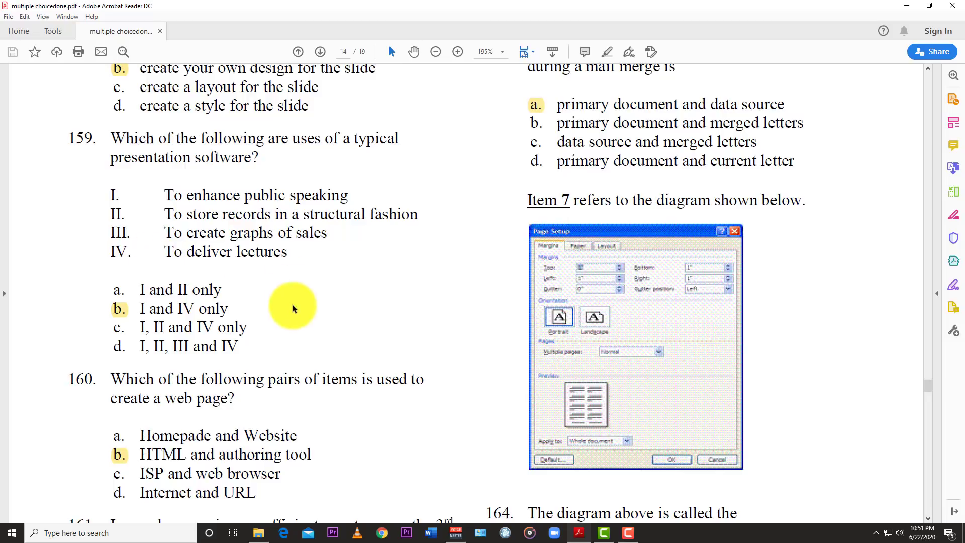
pyautogui.scroll(-3)
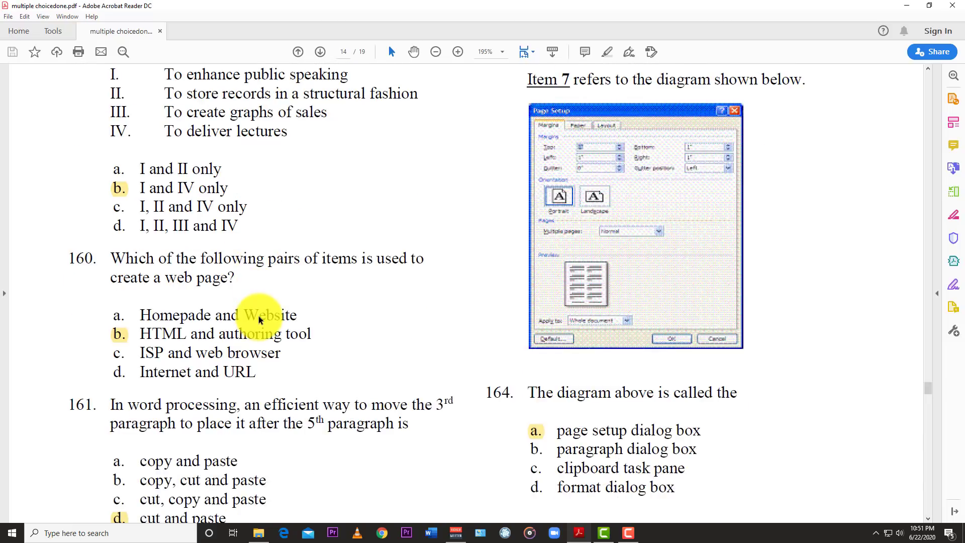
pyautogui.scroll(-3)
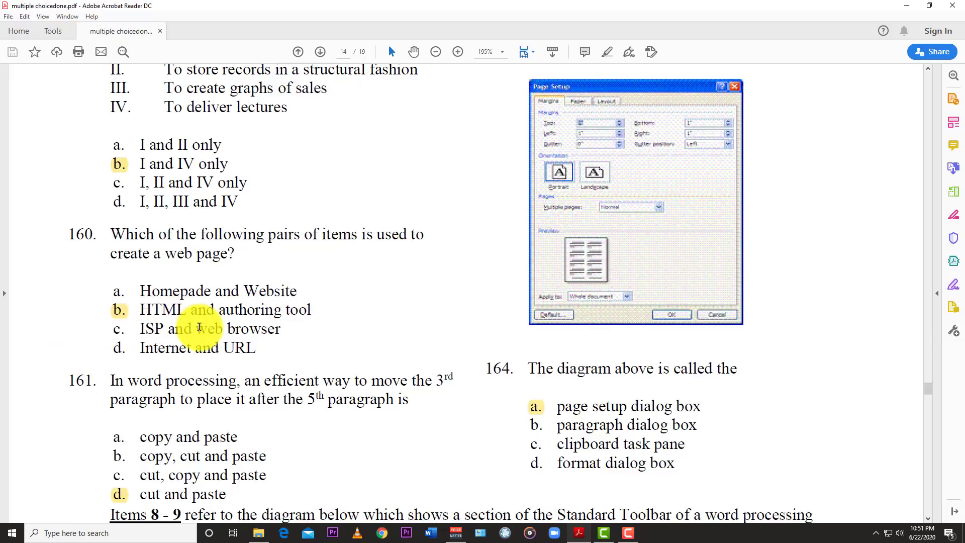
pyautogui.scroll(-3)
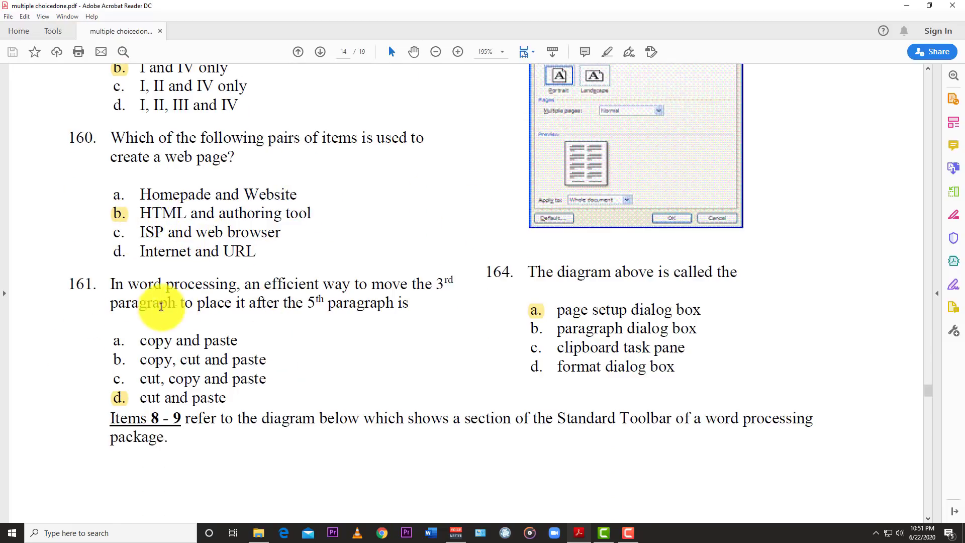
pyautogui.moveTo(269, 302)
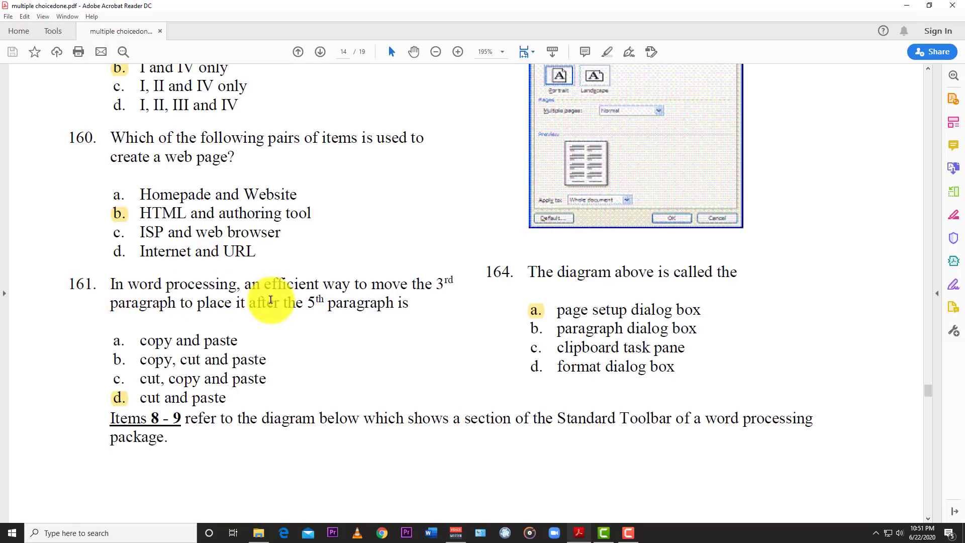
pyautogui.moveTo(326, 302)
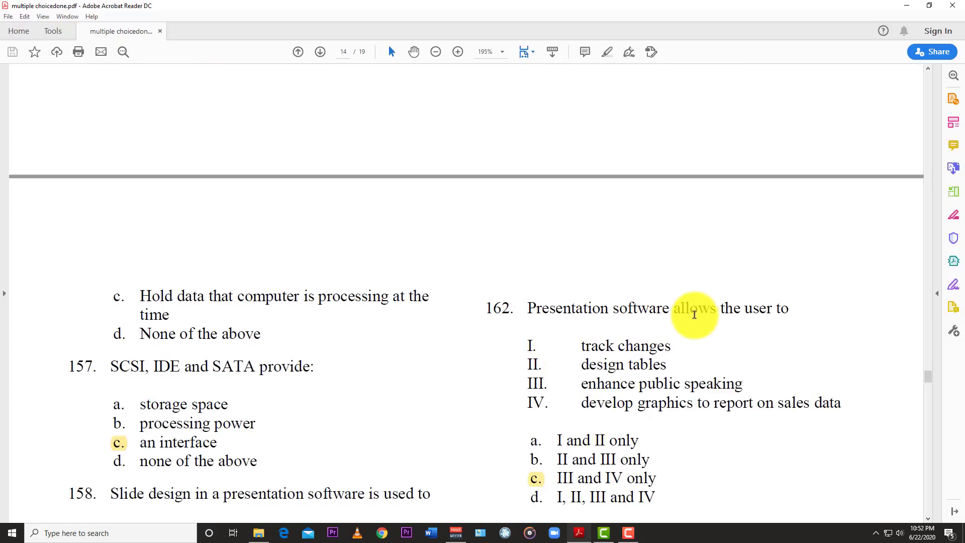
pyautogui.scroll(-3)
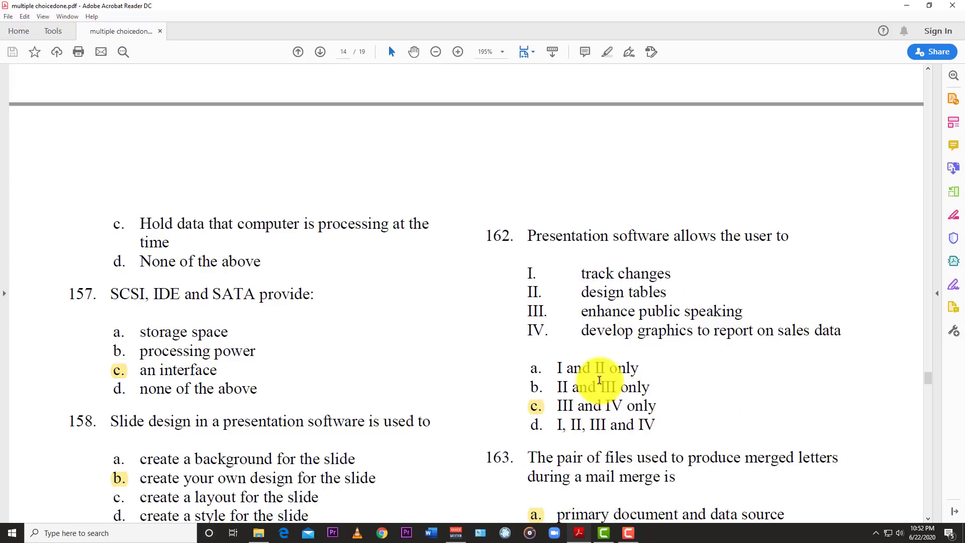
pyautogui.scroll(-3)
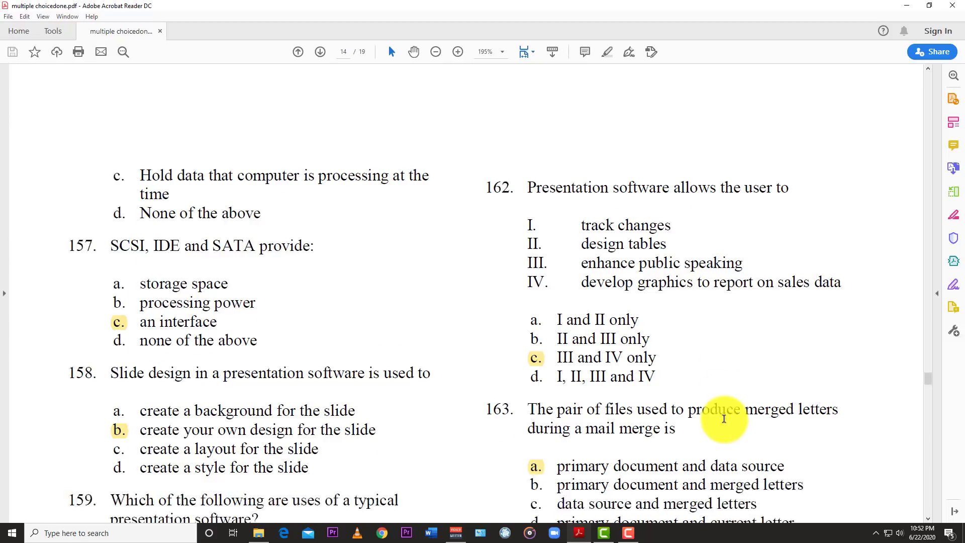
pyautogui.scroll(-3)
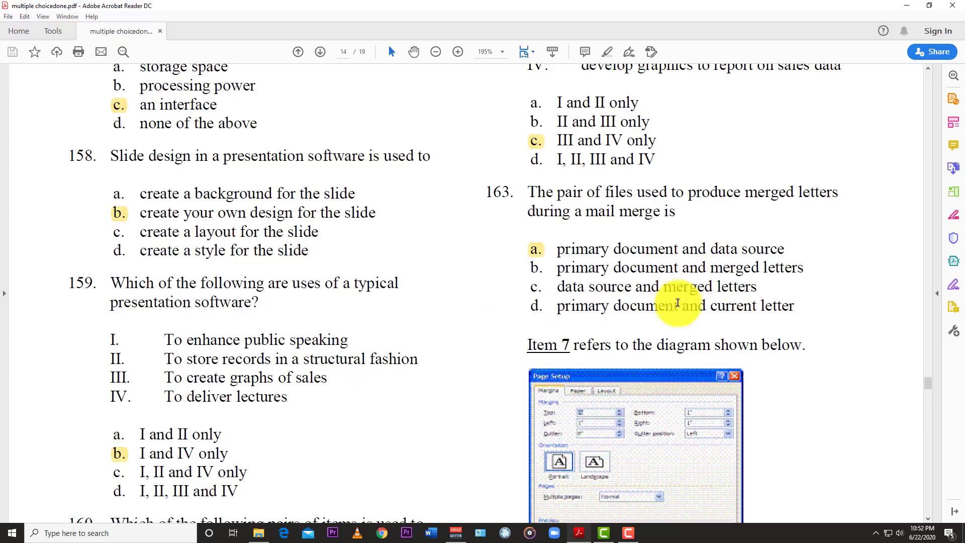
pyautogui.scroll(-3)
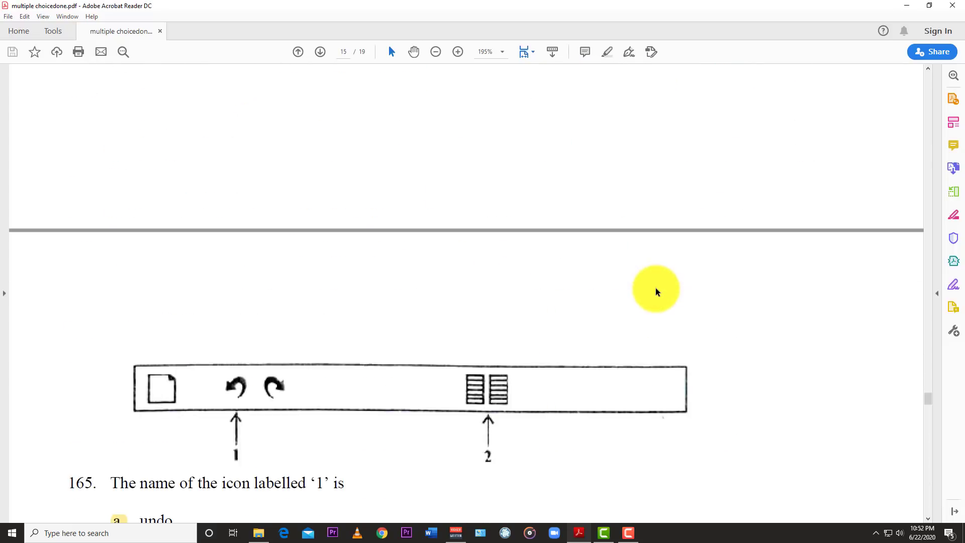
pyautogui.scroll(-3)
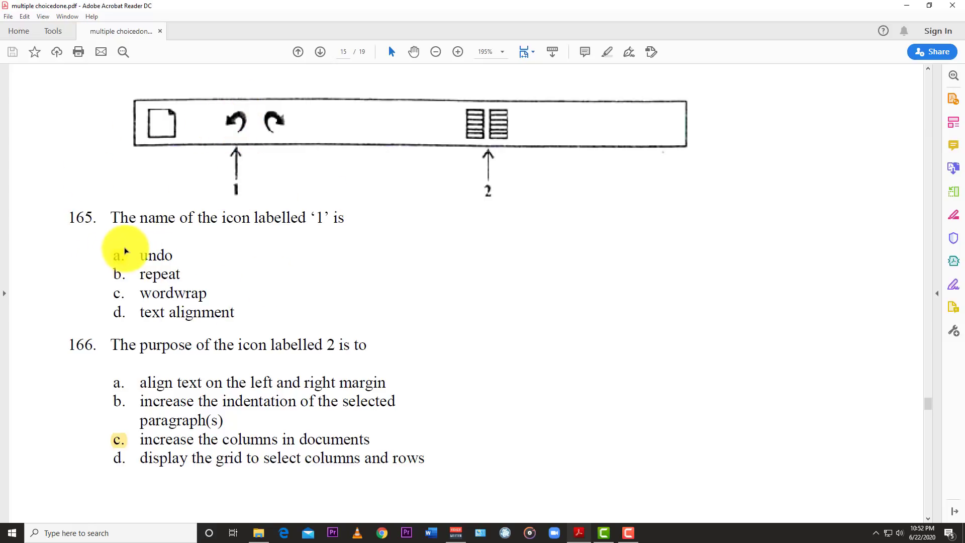
pyautogui.scroll(-3)
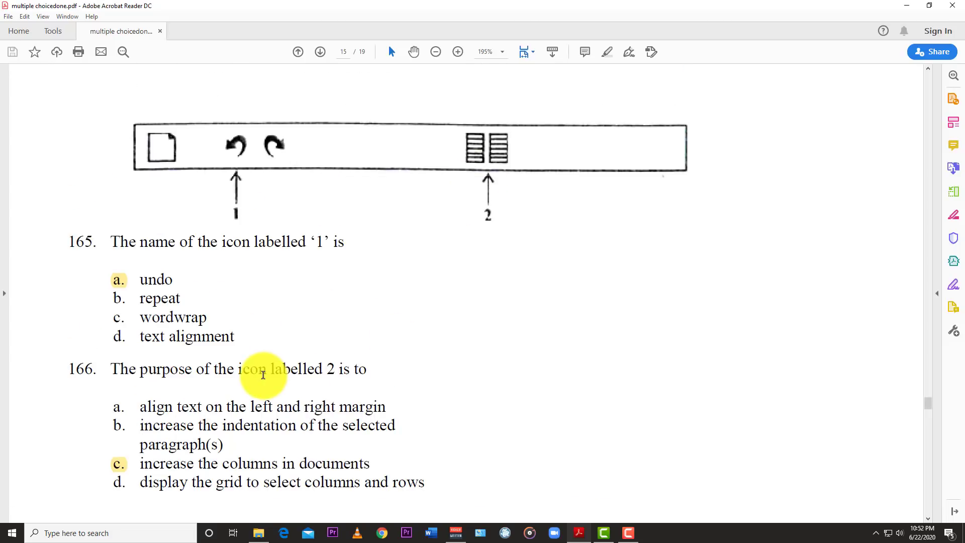
pyautogui.scroll(-3)
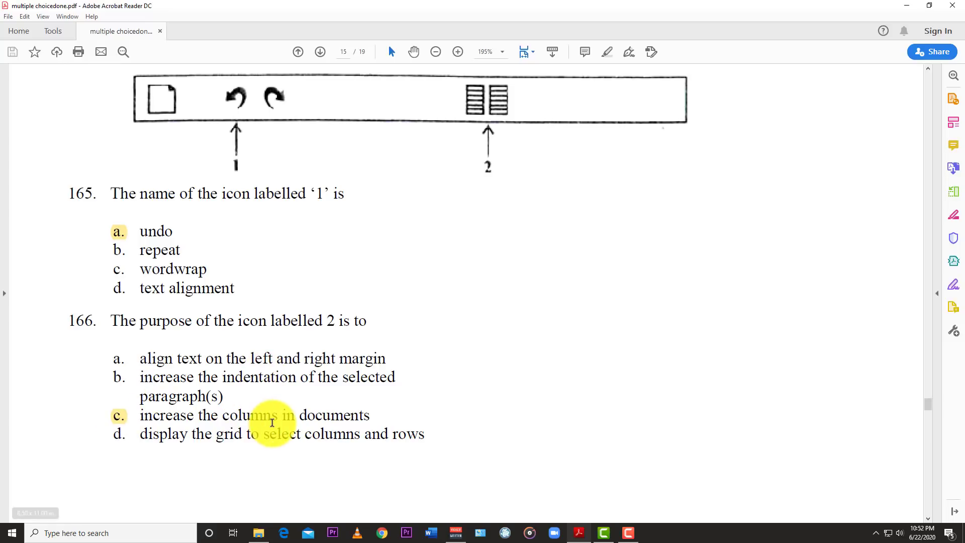